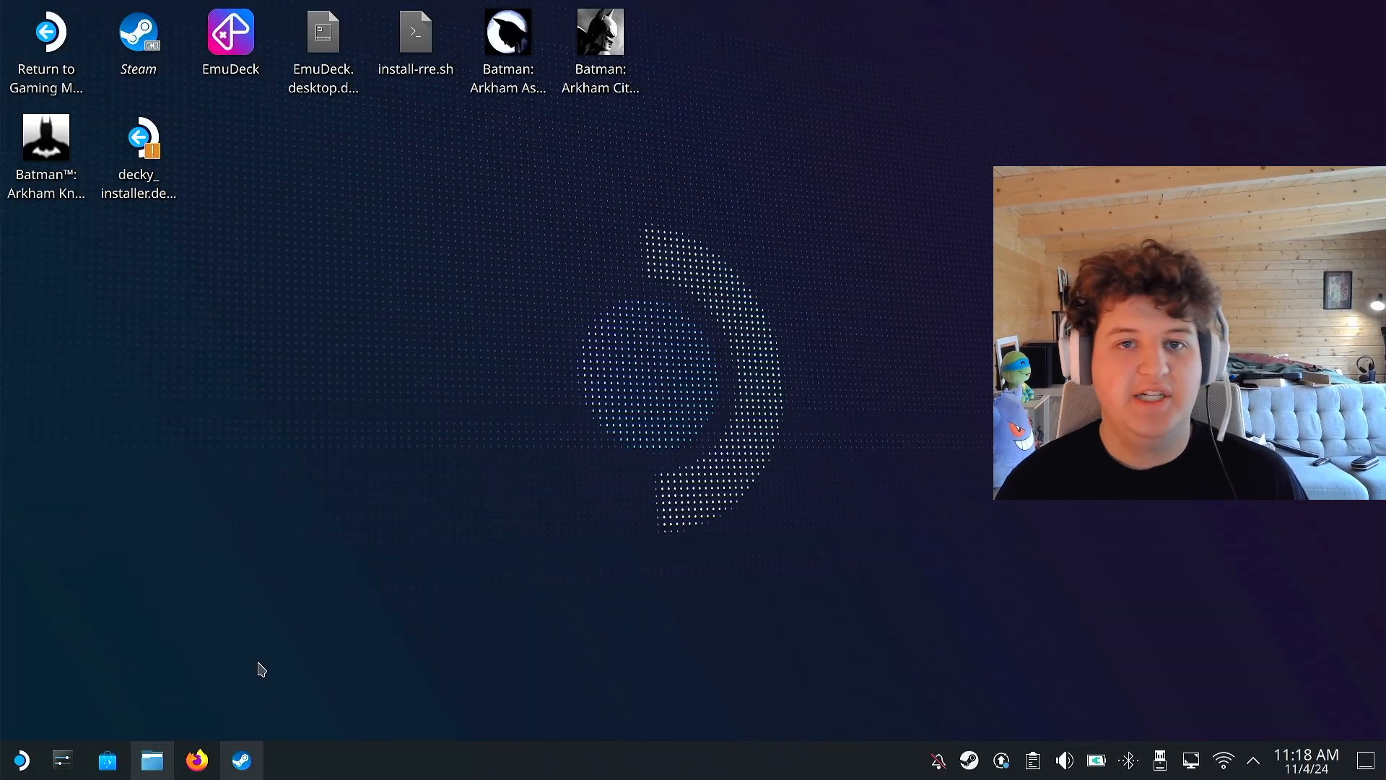
mouse_move(195, 536)
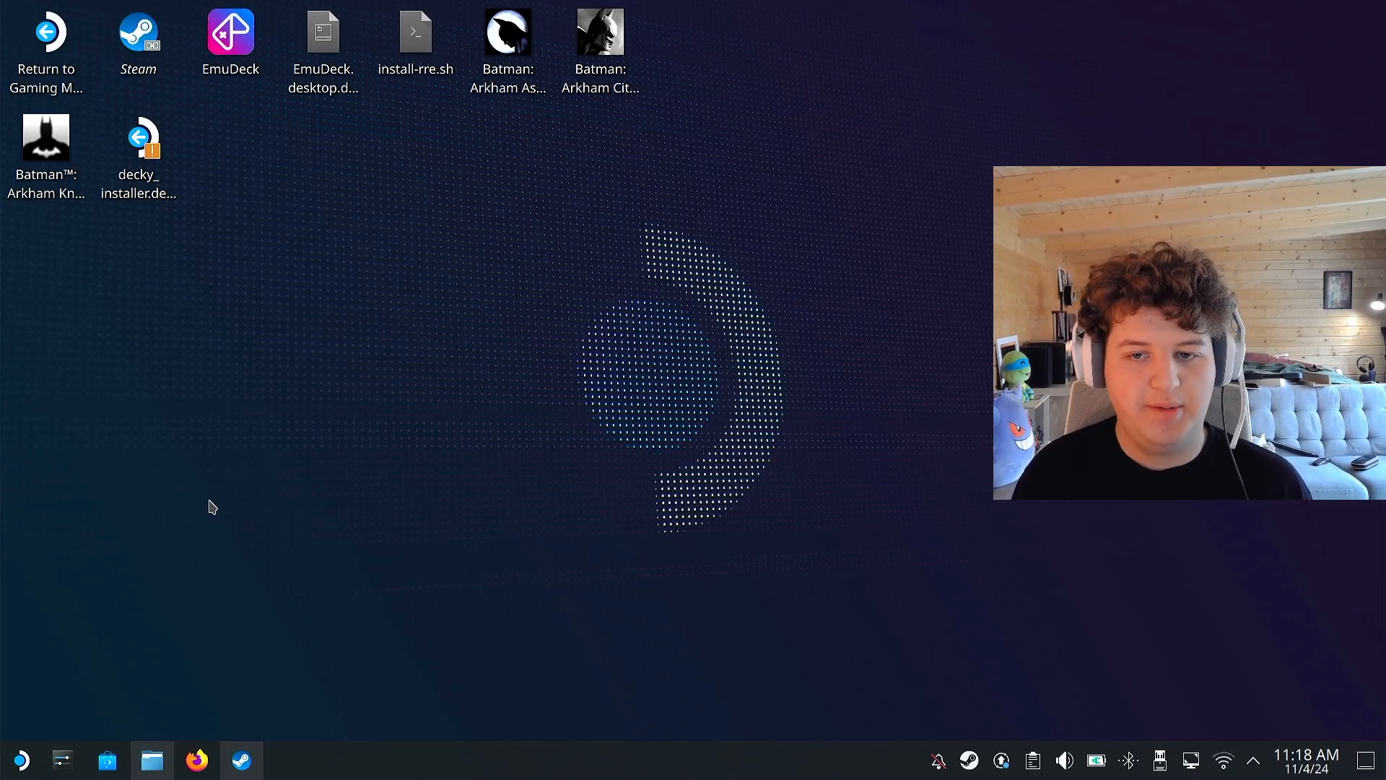
mouse_move(240, 490)
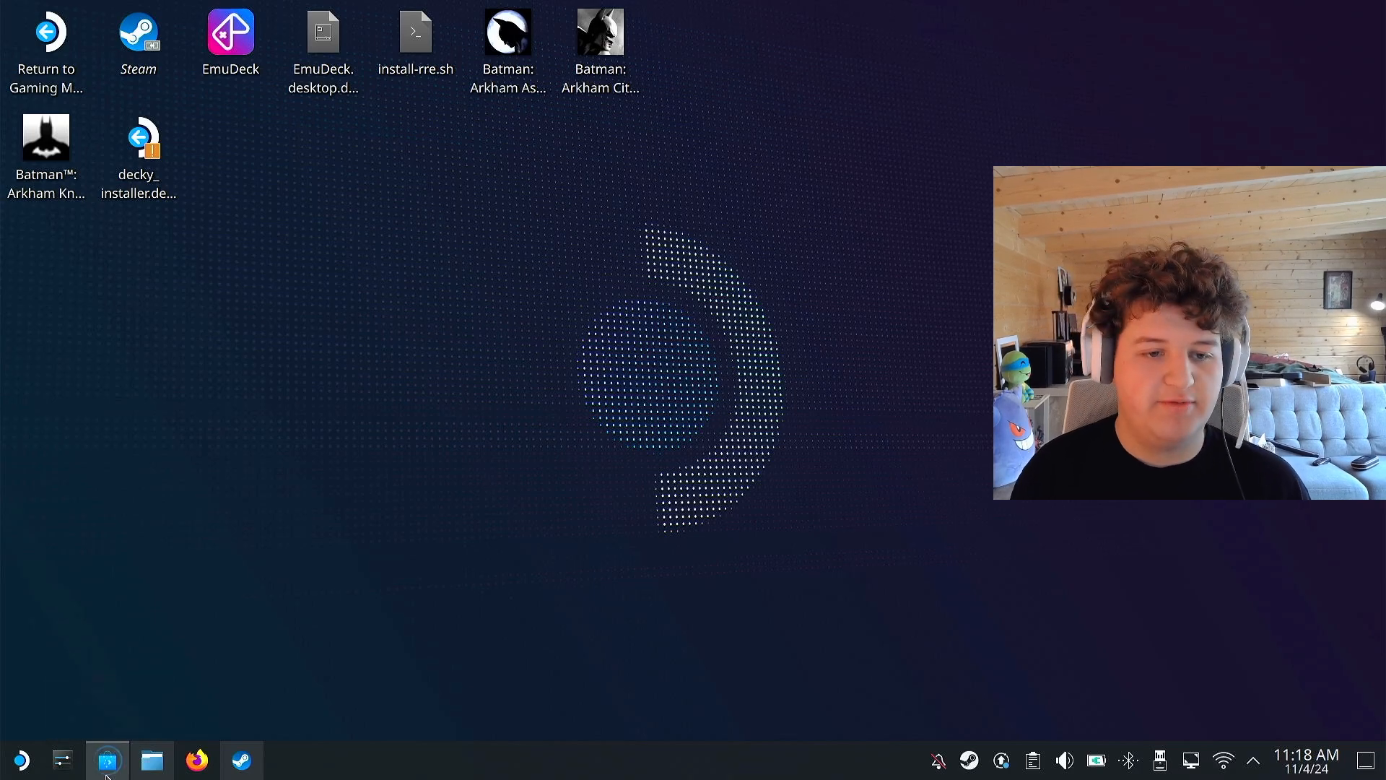
- Install Firefox from Discover's Most Popular list, authenticating with the on-screen keyboard
click(106, 760)
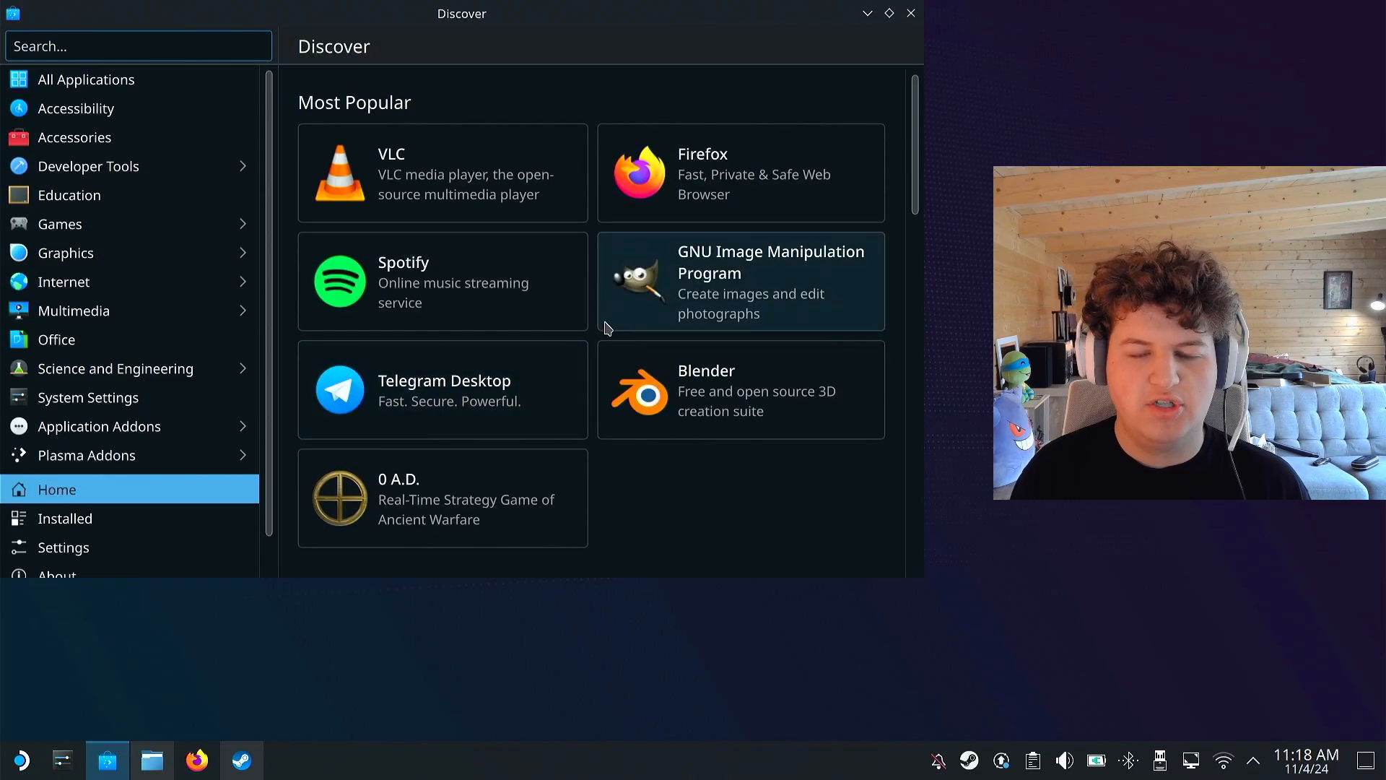
click(741, 173)
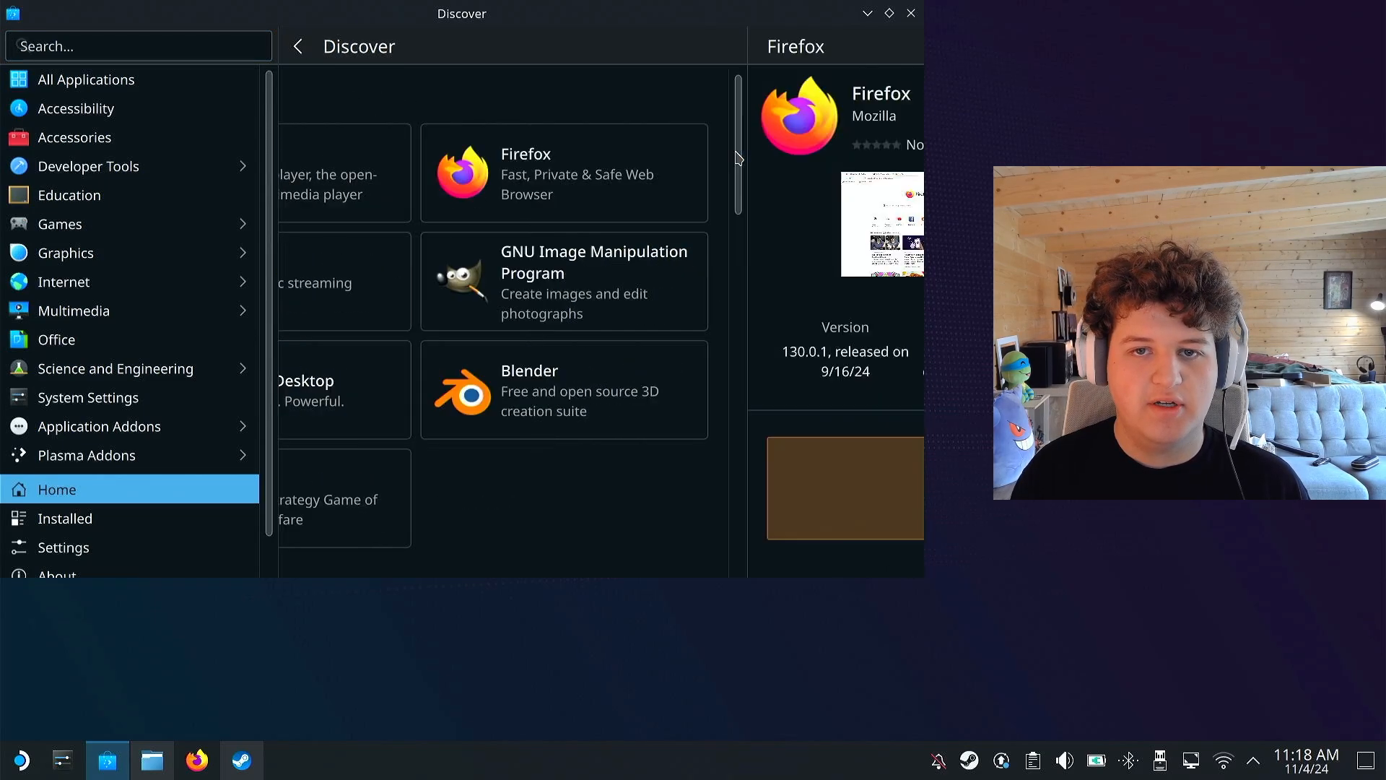
click(563, 173)
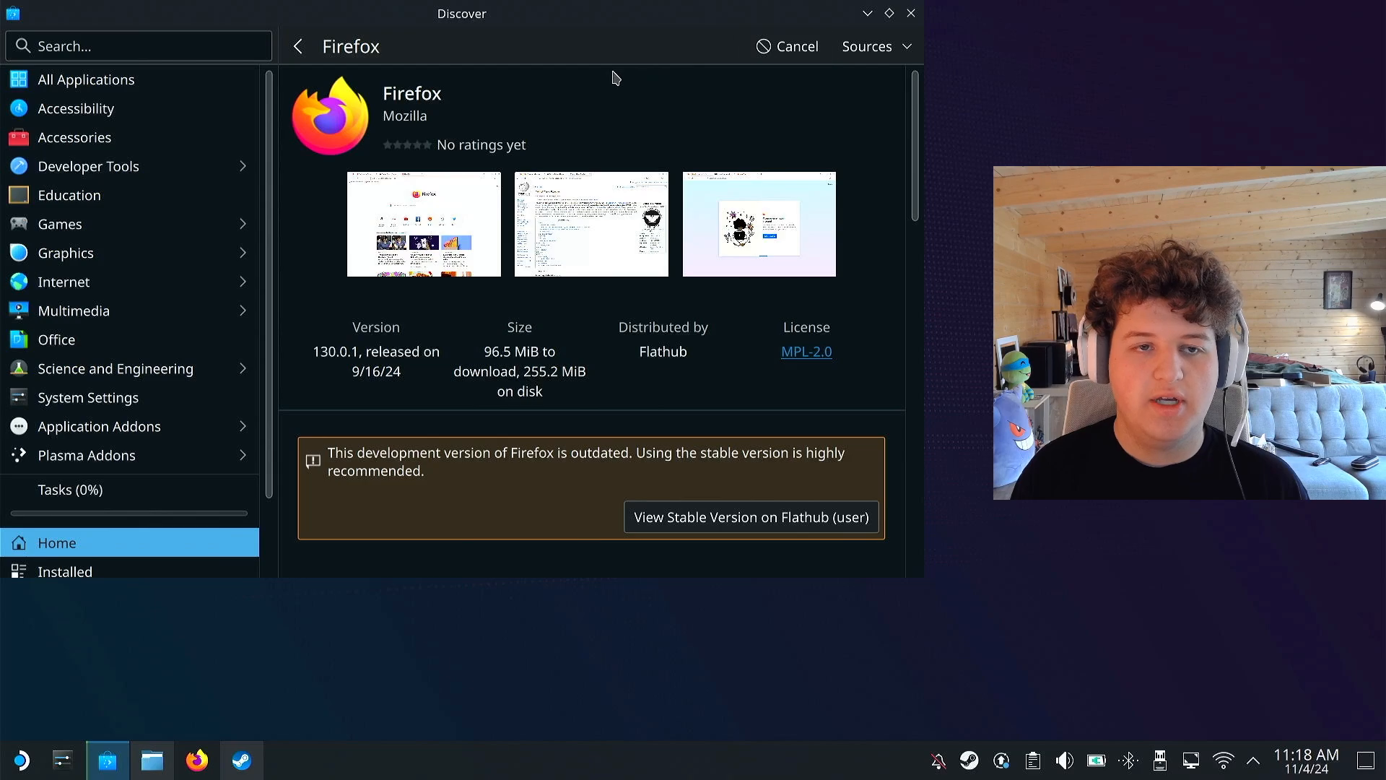
click(137, 45)
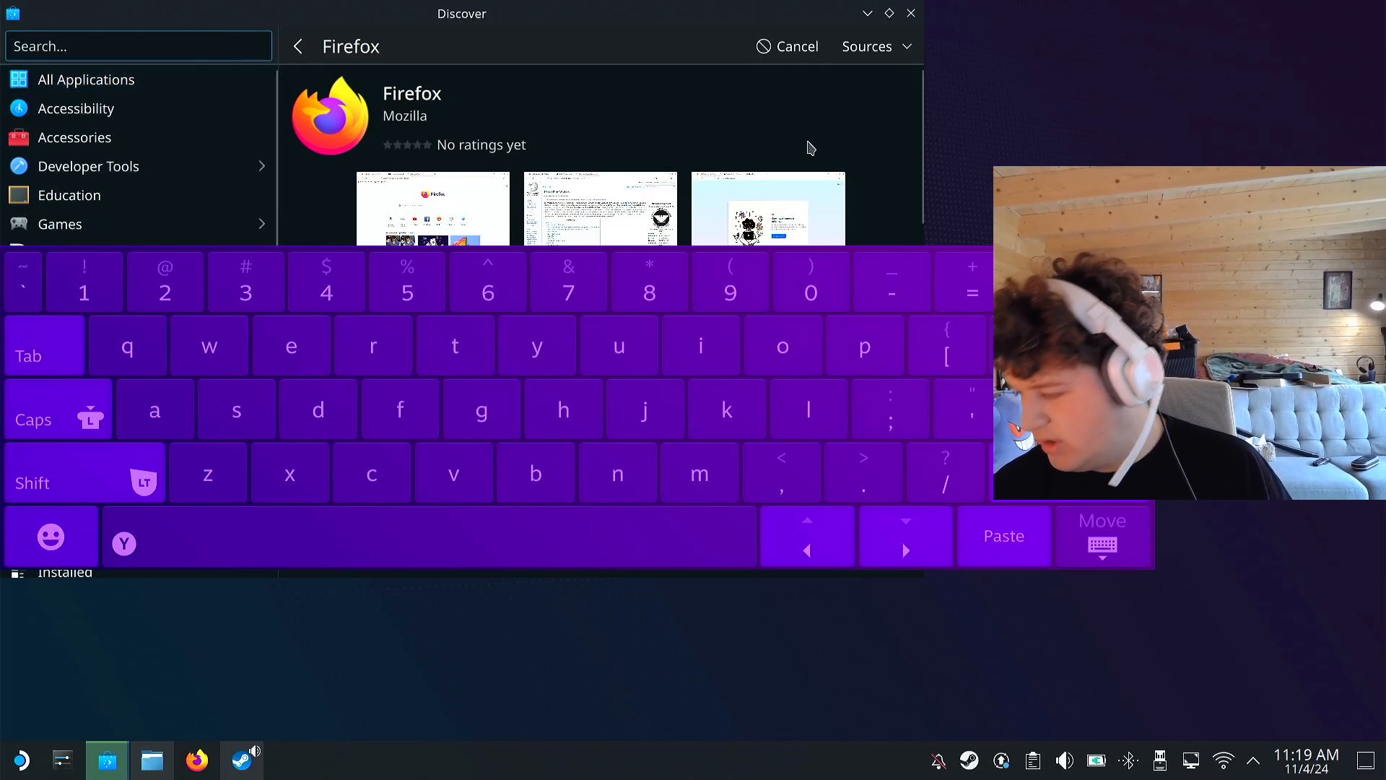
click(563, 408)
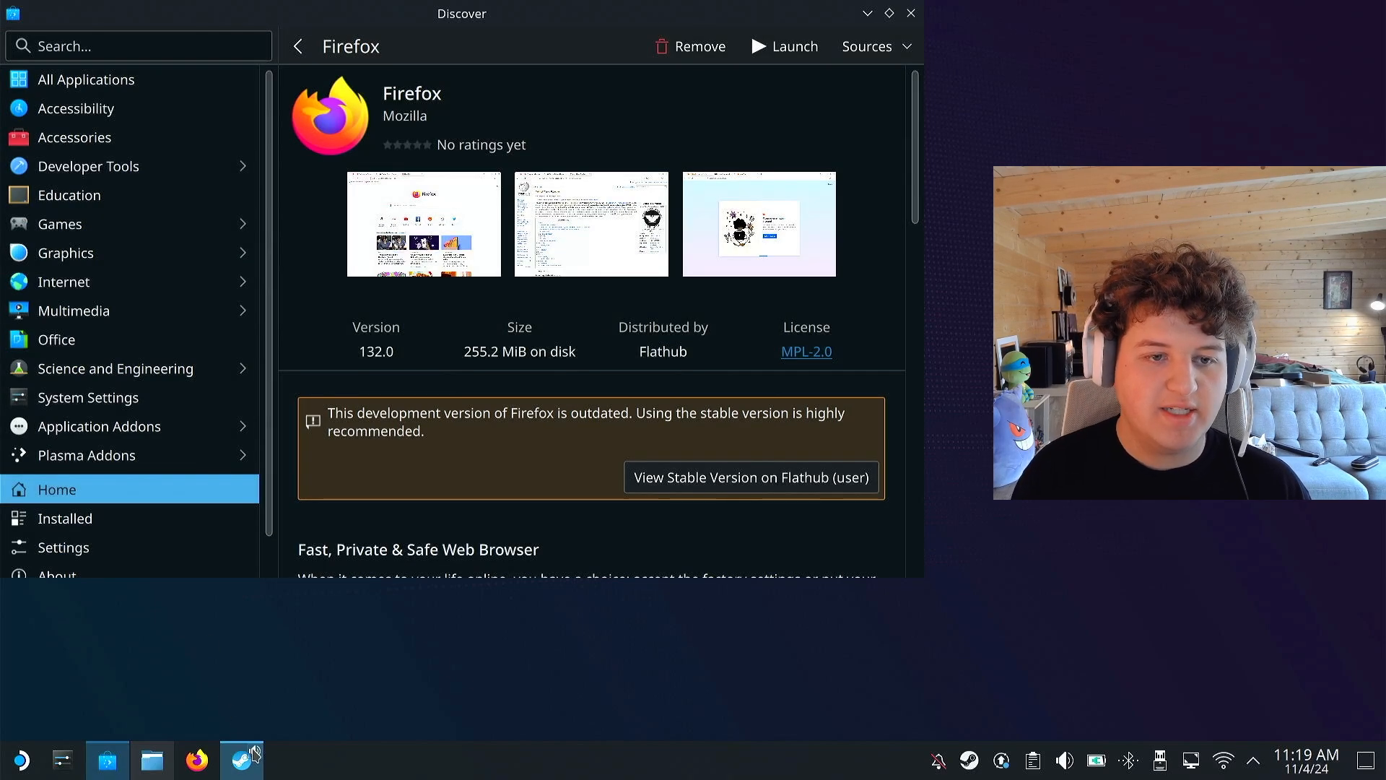
- Show the launcher's Internet category listing Firefox, Discord, Microsoft Edge and Steam
click(19, 759)
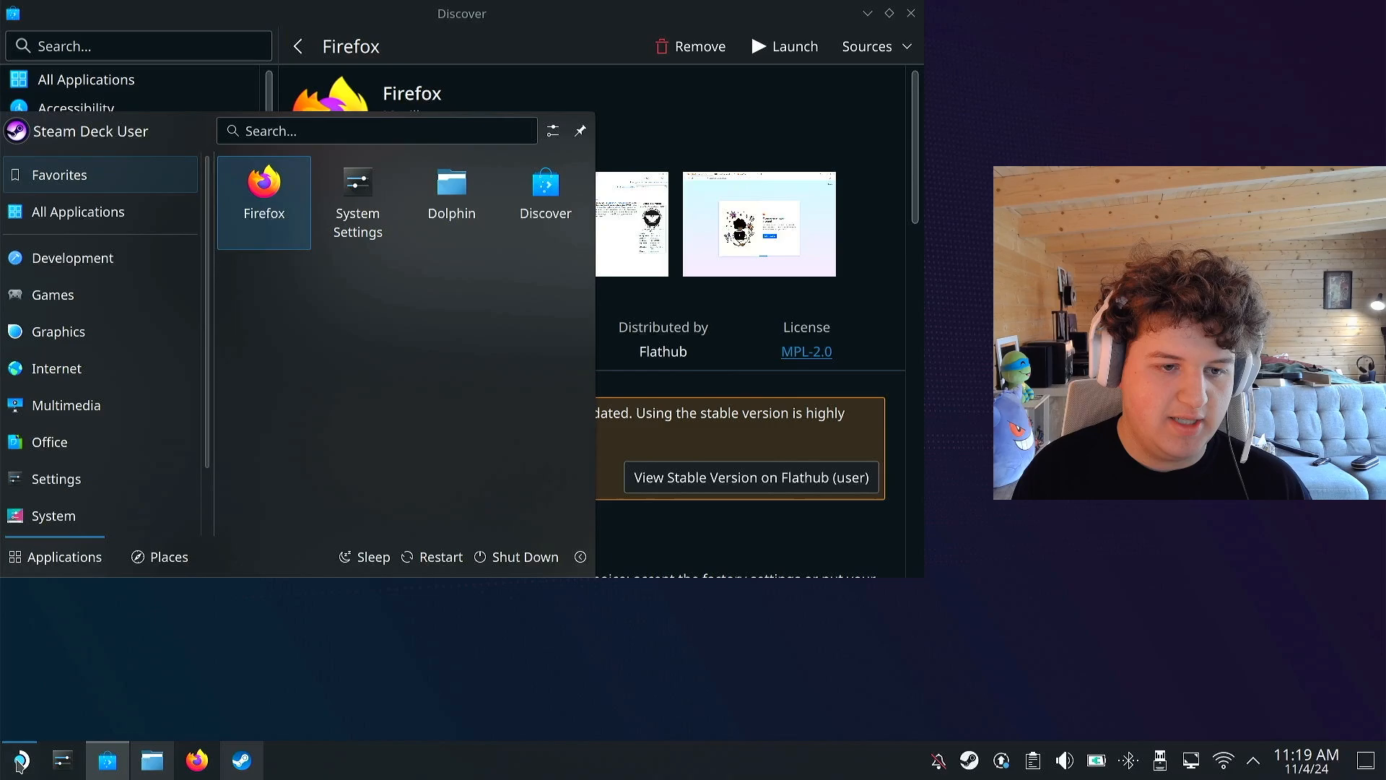
mouse_move(359, 319)
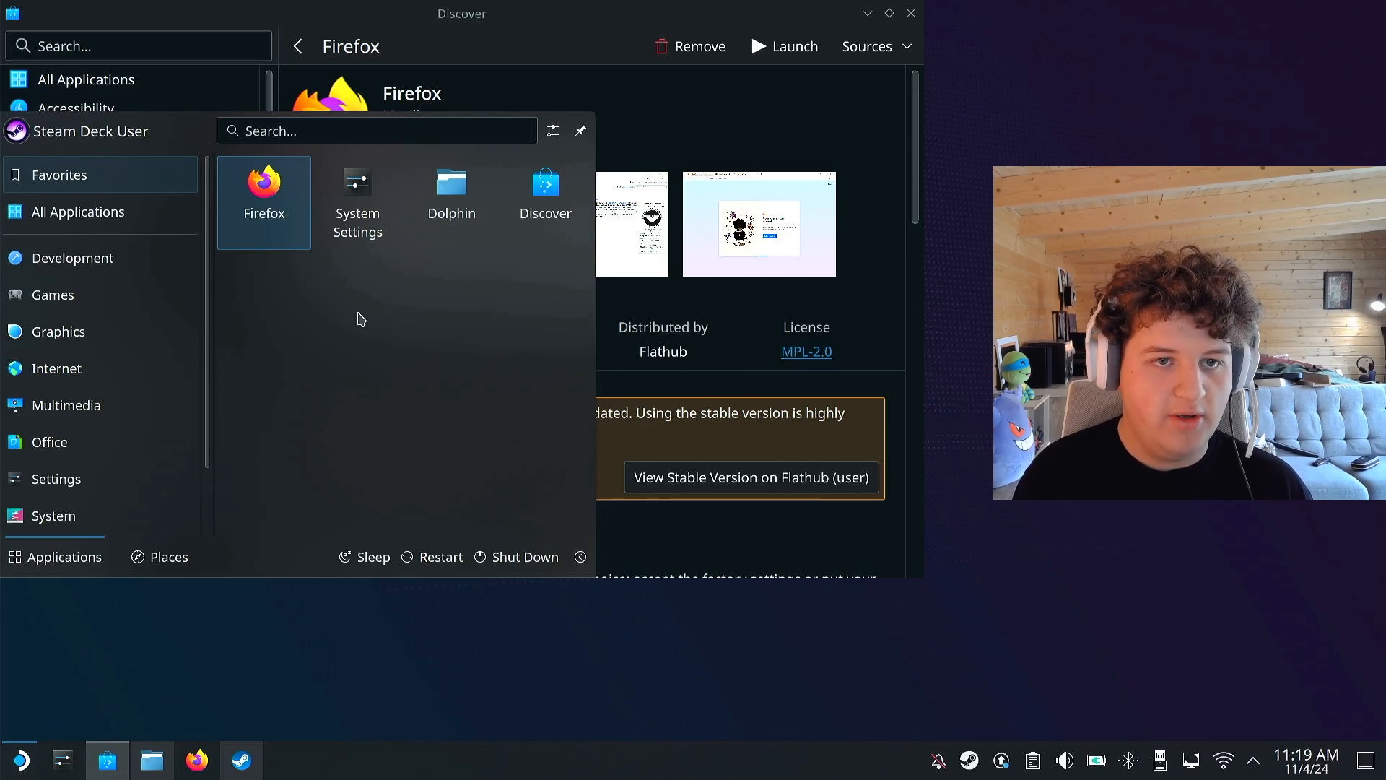
right_click(263, 189)
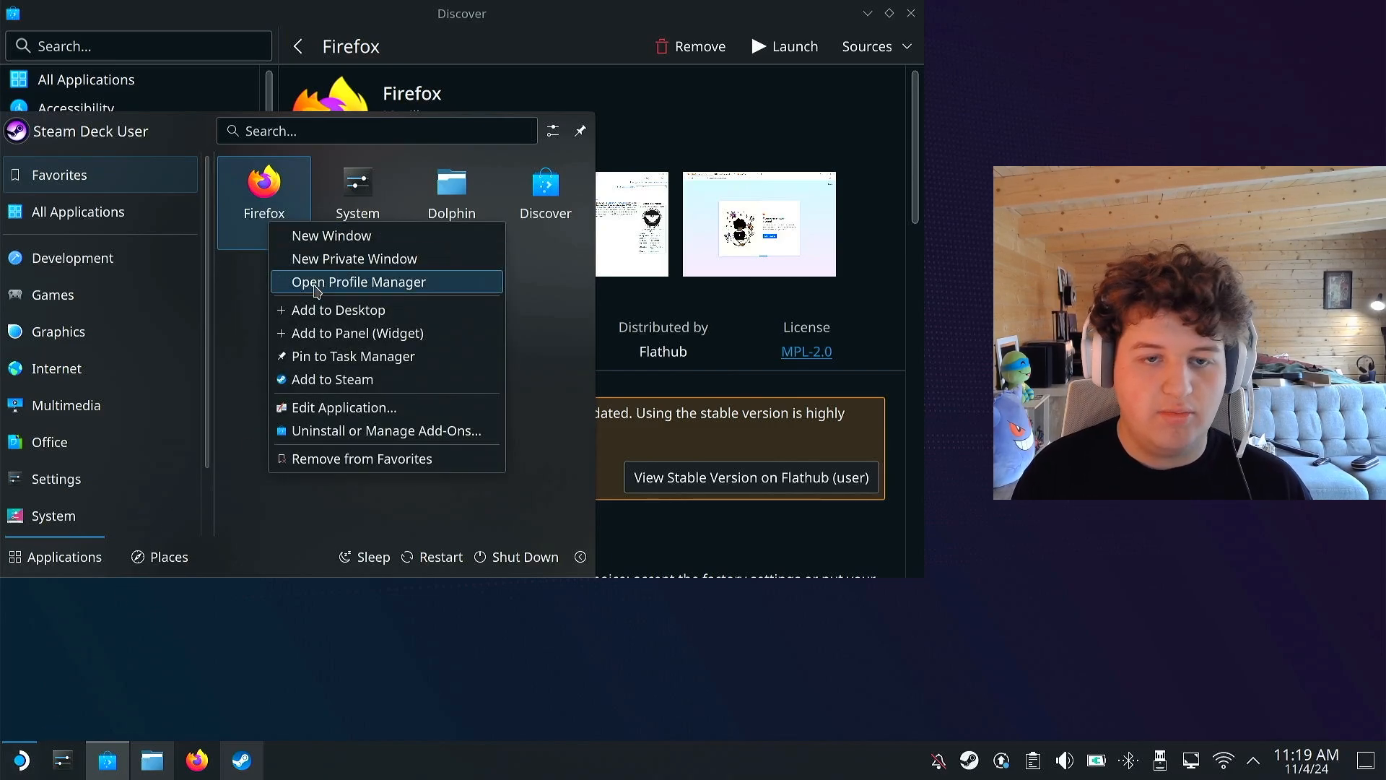
mouse_move(353, 355)
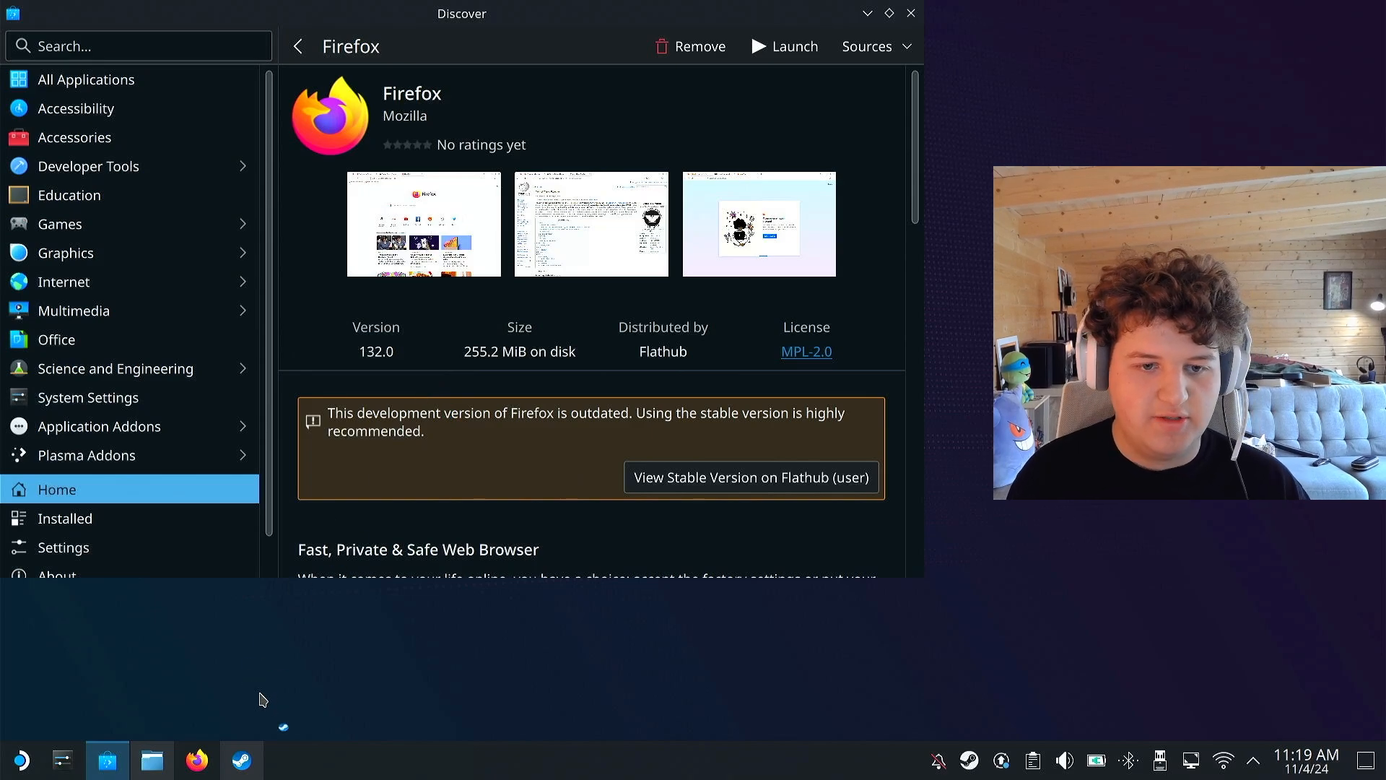
click(19, 760)
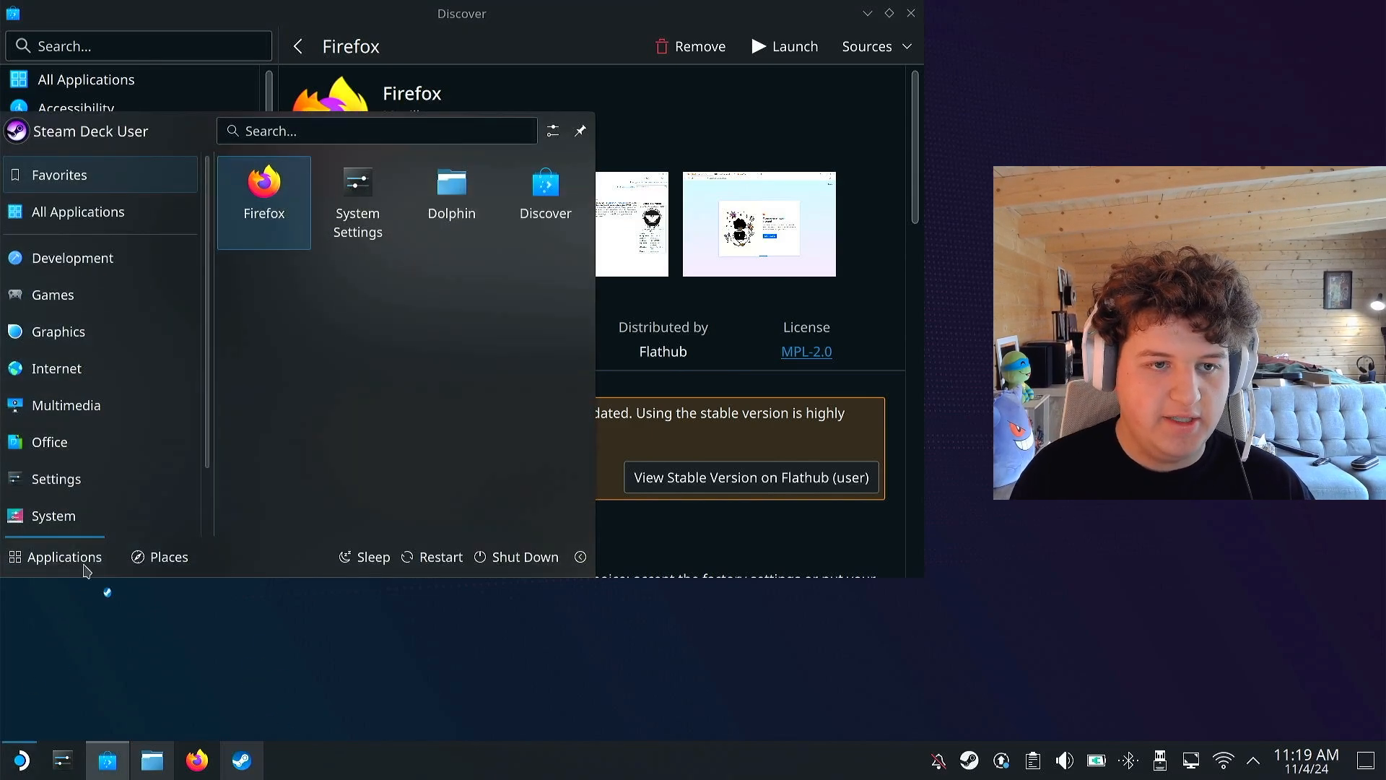
click(56, 367)
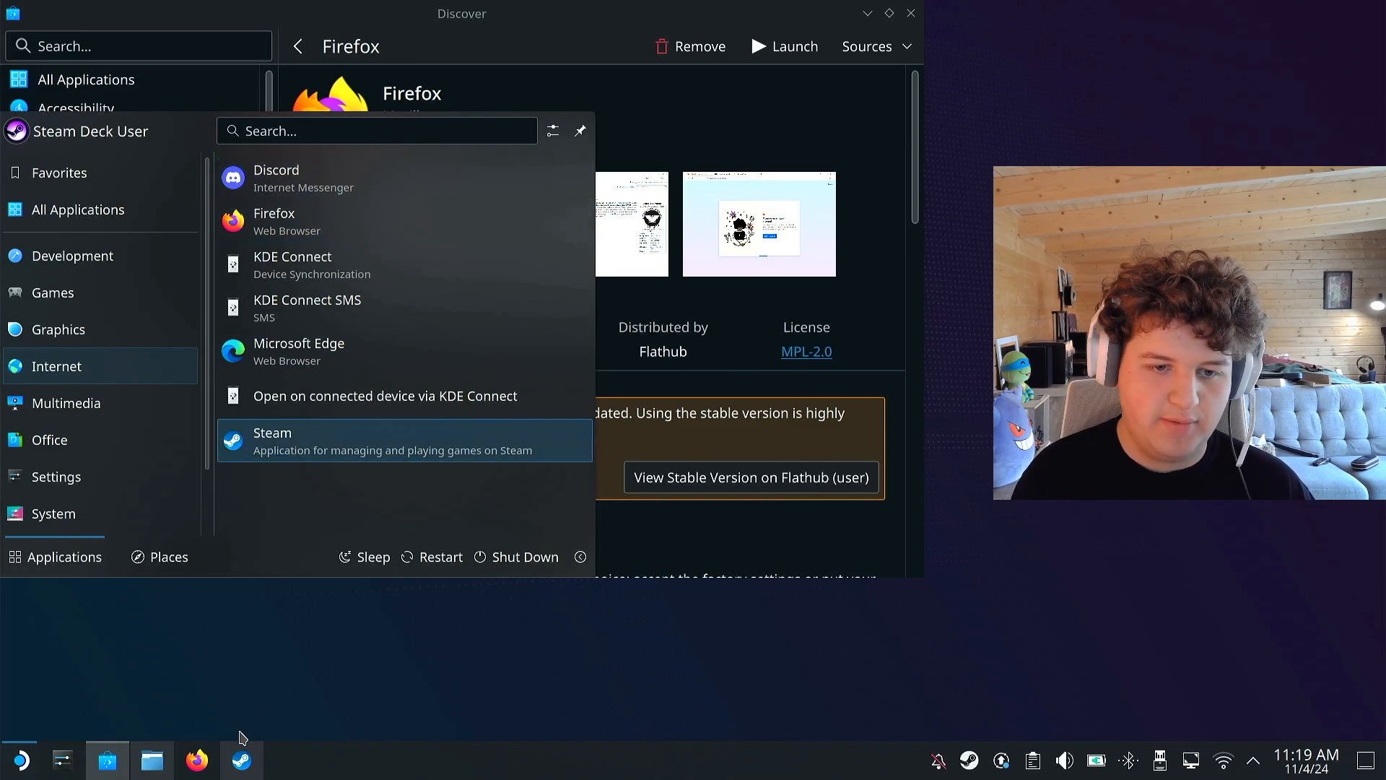
- Launch Steam, scroll through its game library, and start the Firefox entry
click(272, 441)
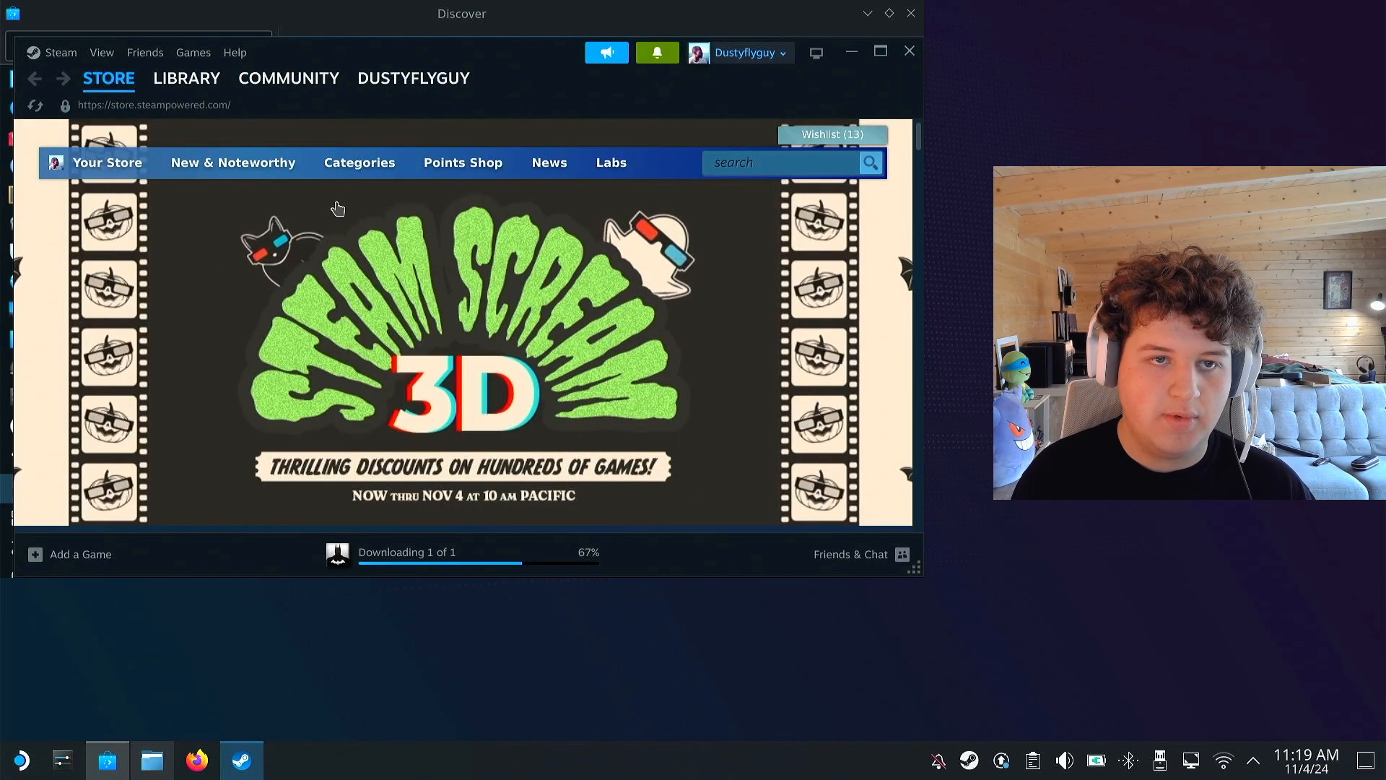
click(186, 78)
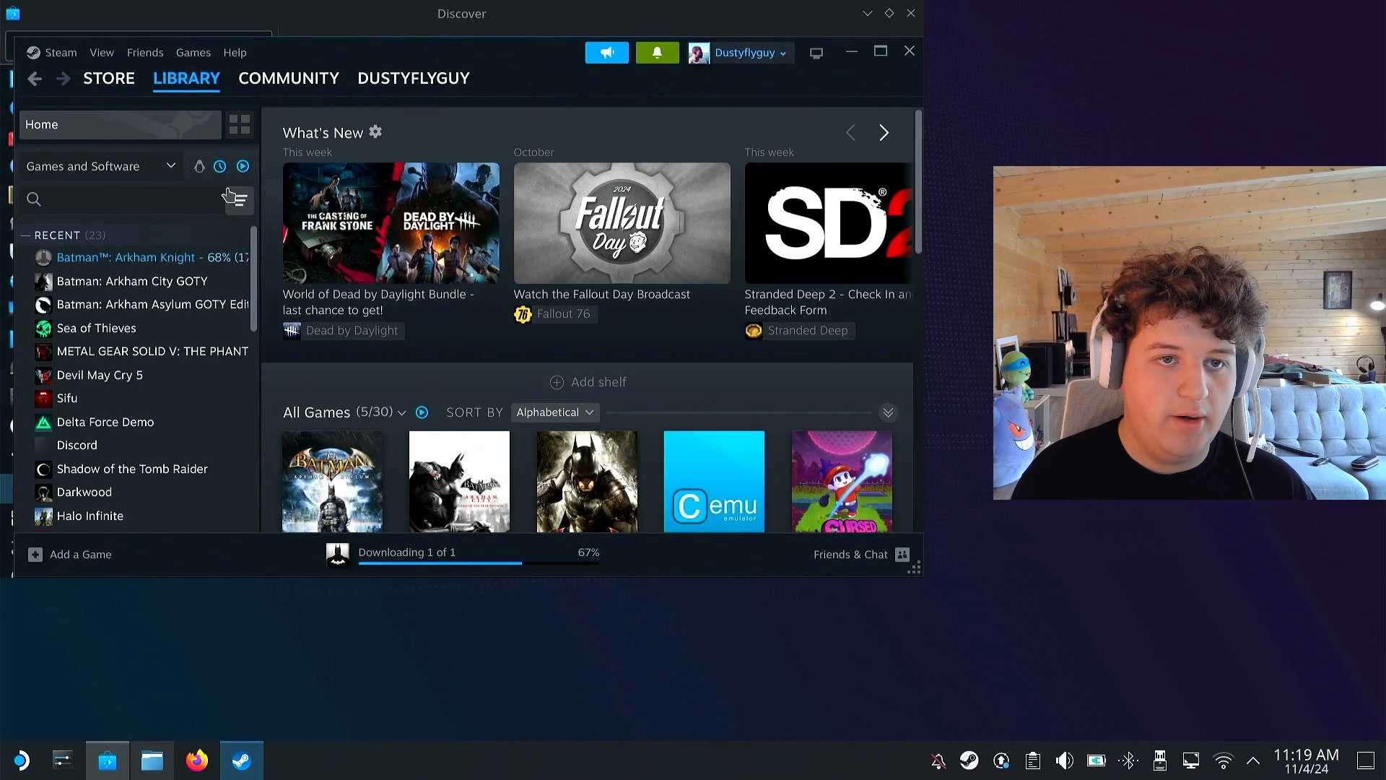
scroll(down, 3)
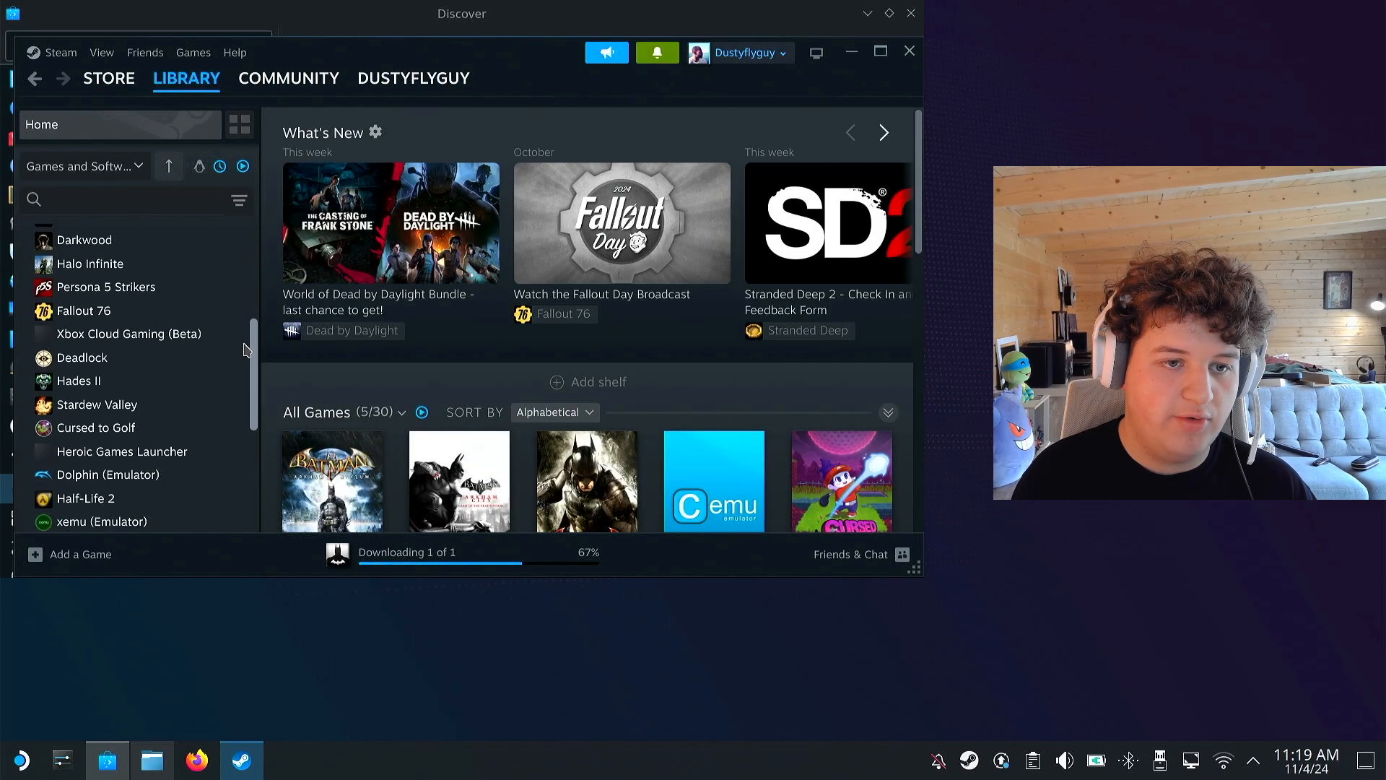
scroll(down, 3)
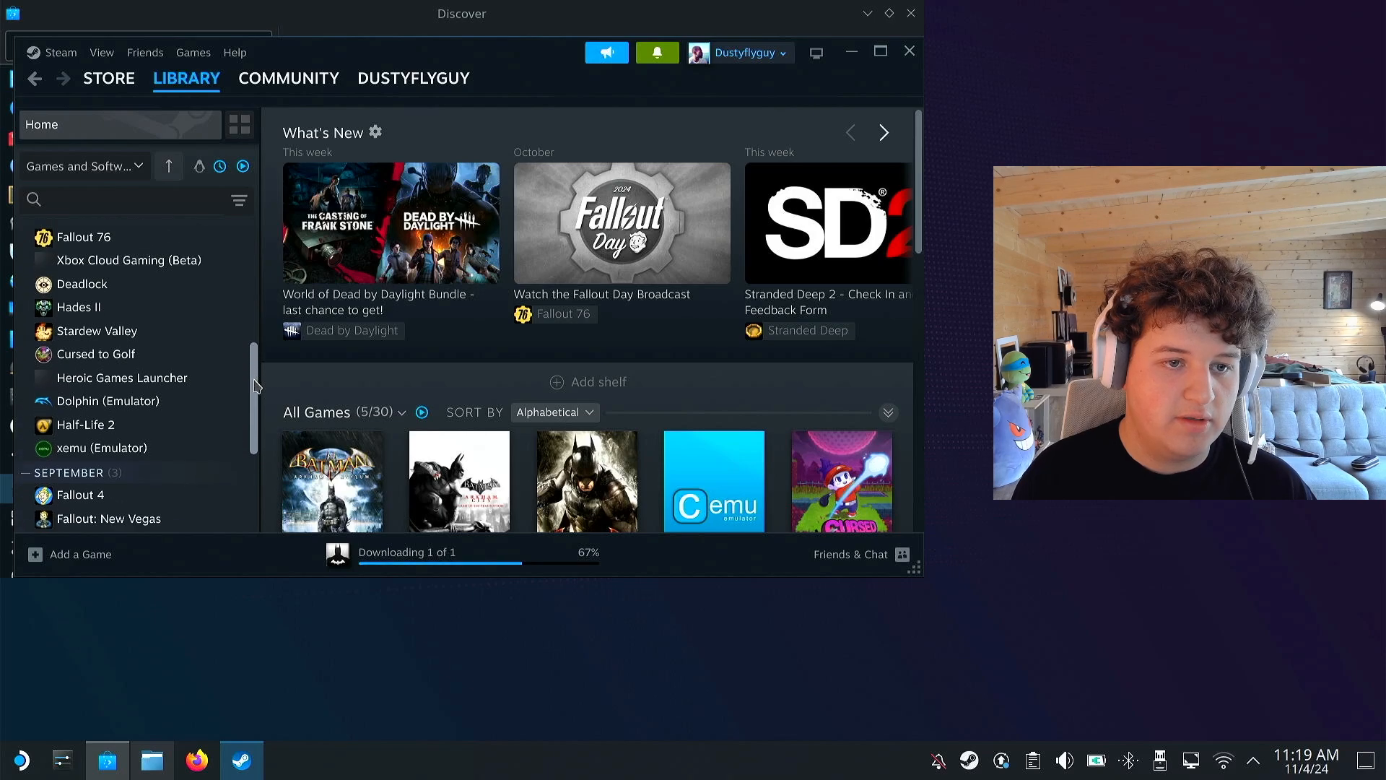
scroll(down, 3)
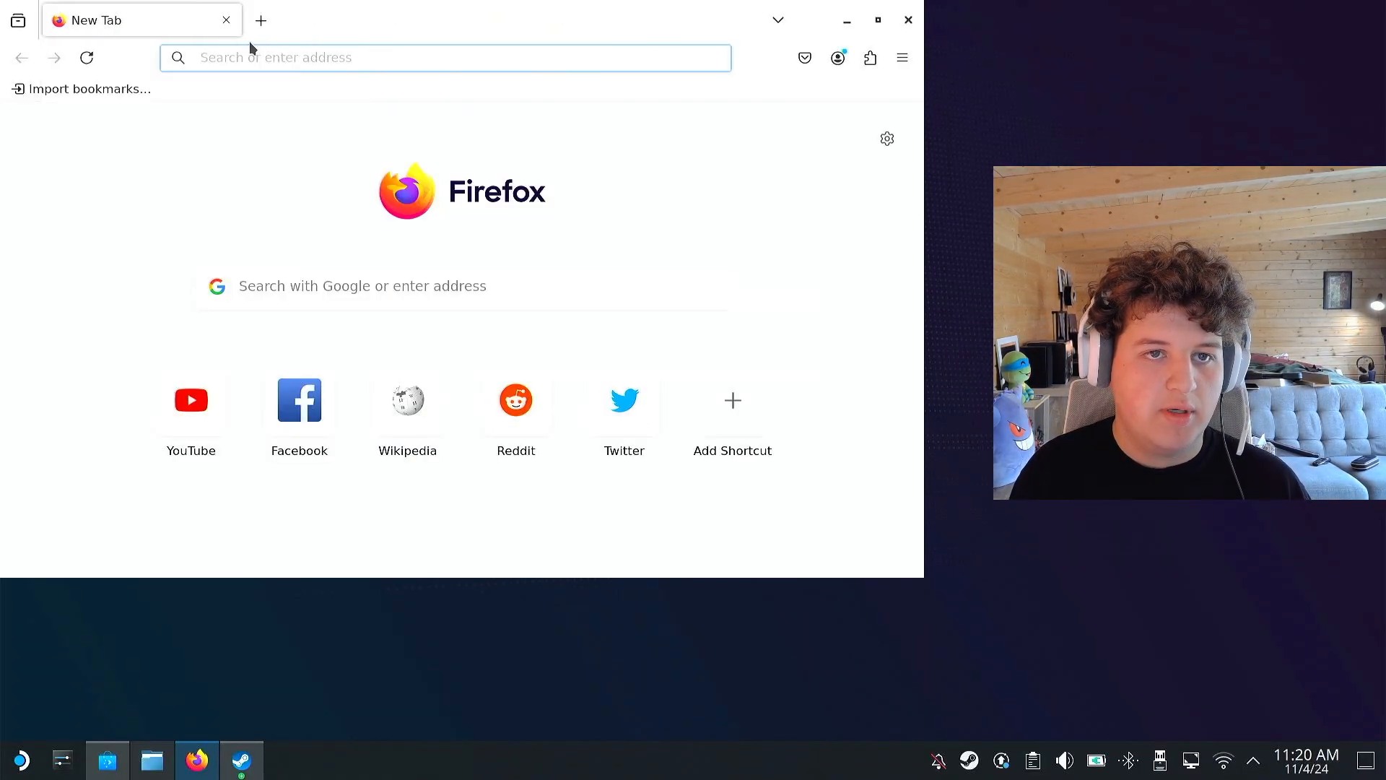
- Search Google for 'apple music' and open the Apple Music web player
click(442, 58)
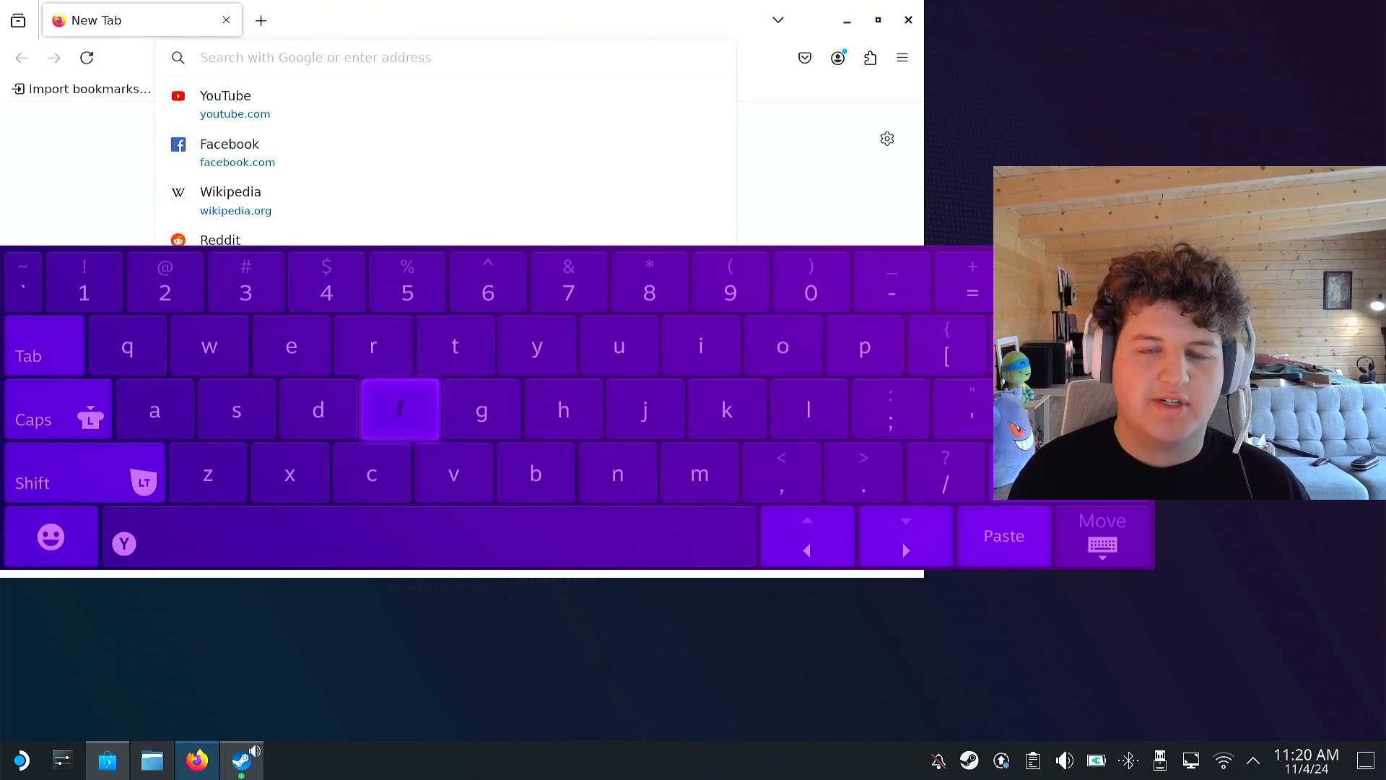
text(apple mu)
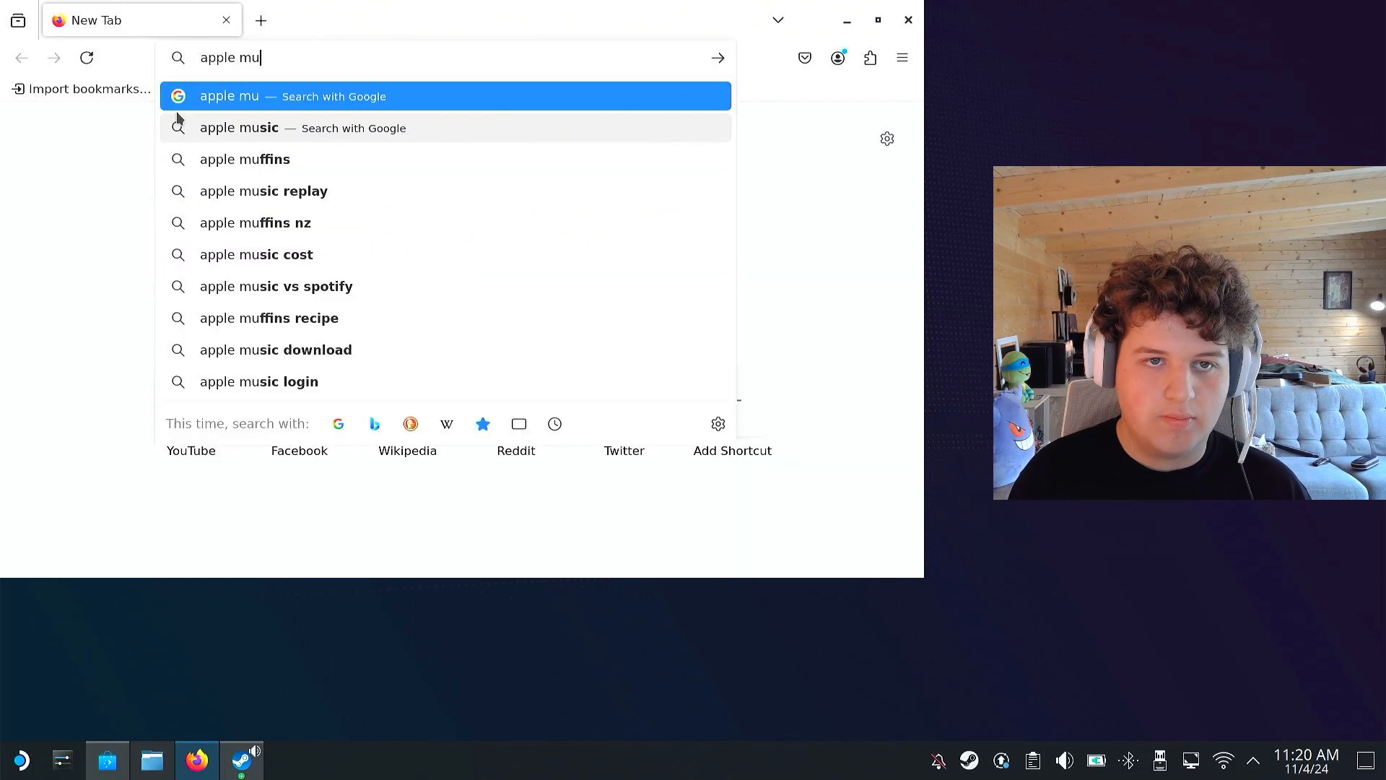
click(239, 127)
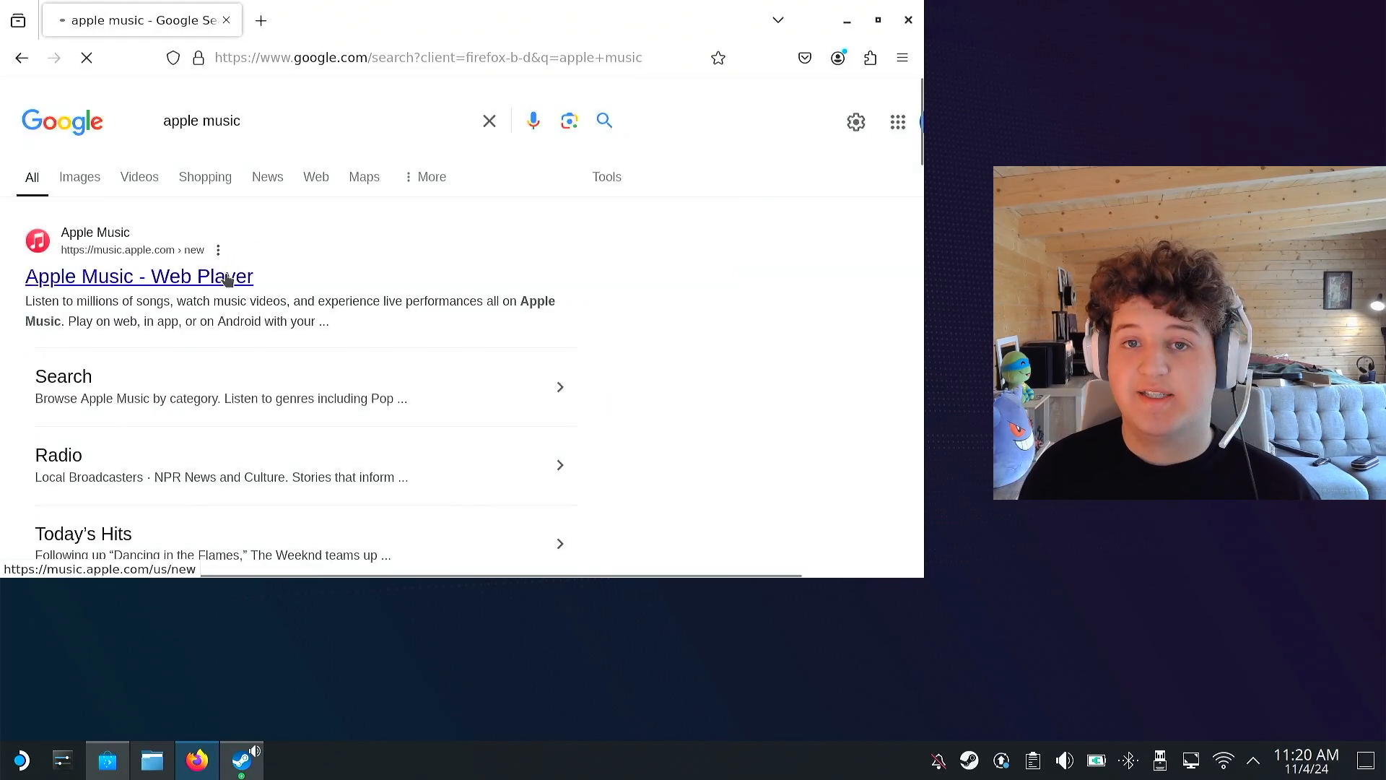
click(138, 276)
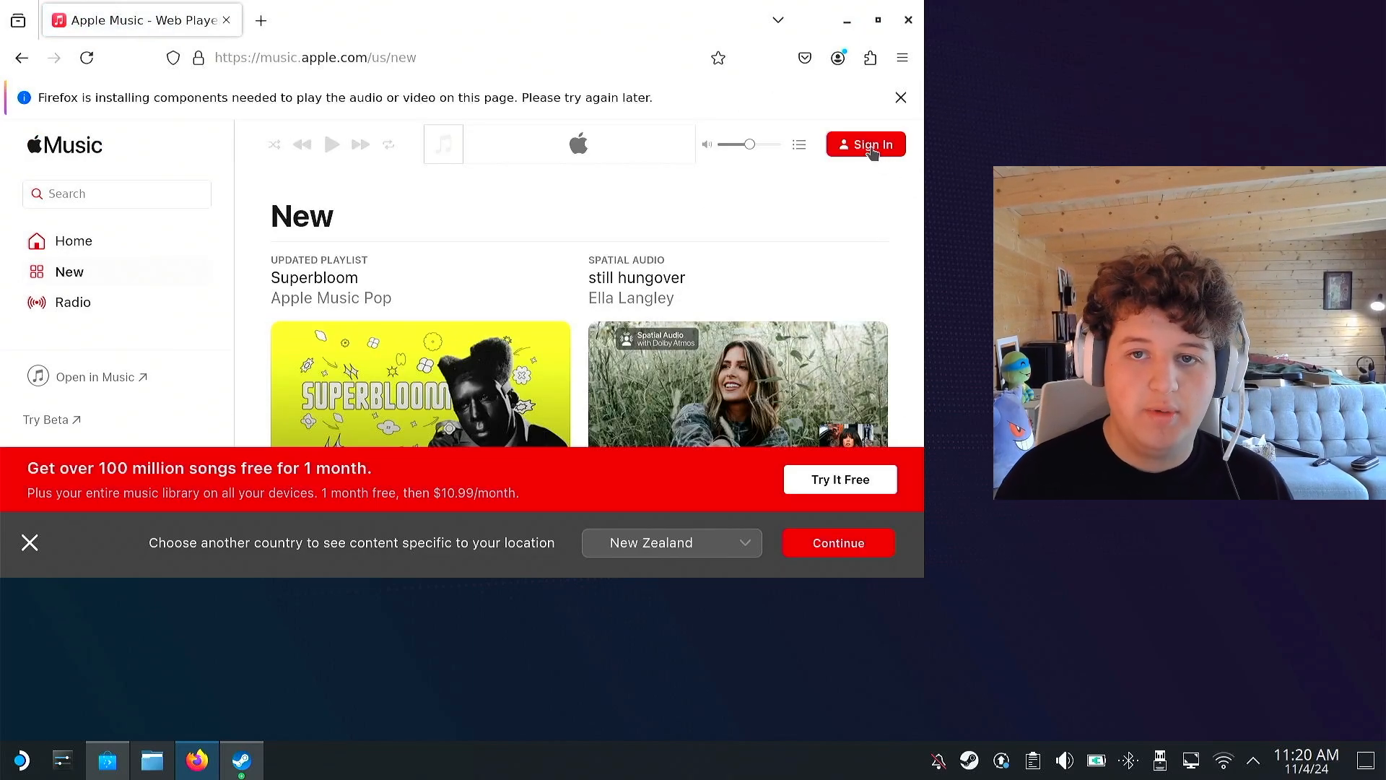
mouse_move(871, 168)
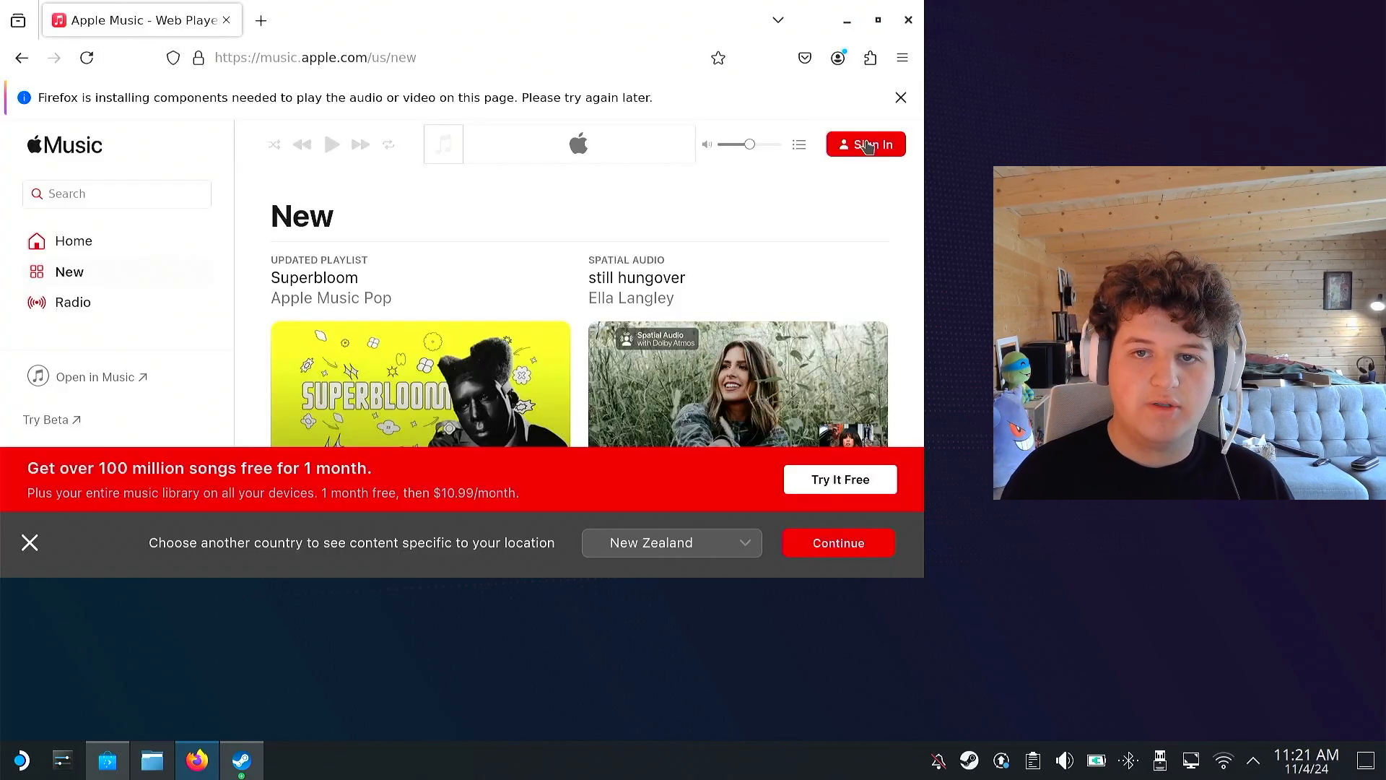
- Sign in with the Apple Account email and password, choosing Don't Trust for this browser
click(865, 145)
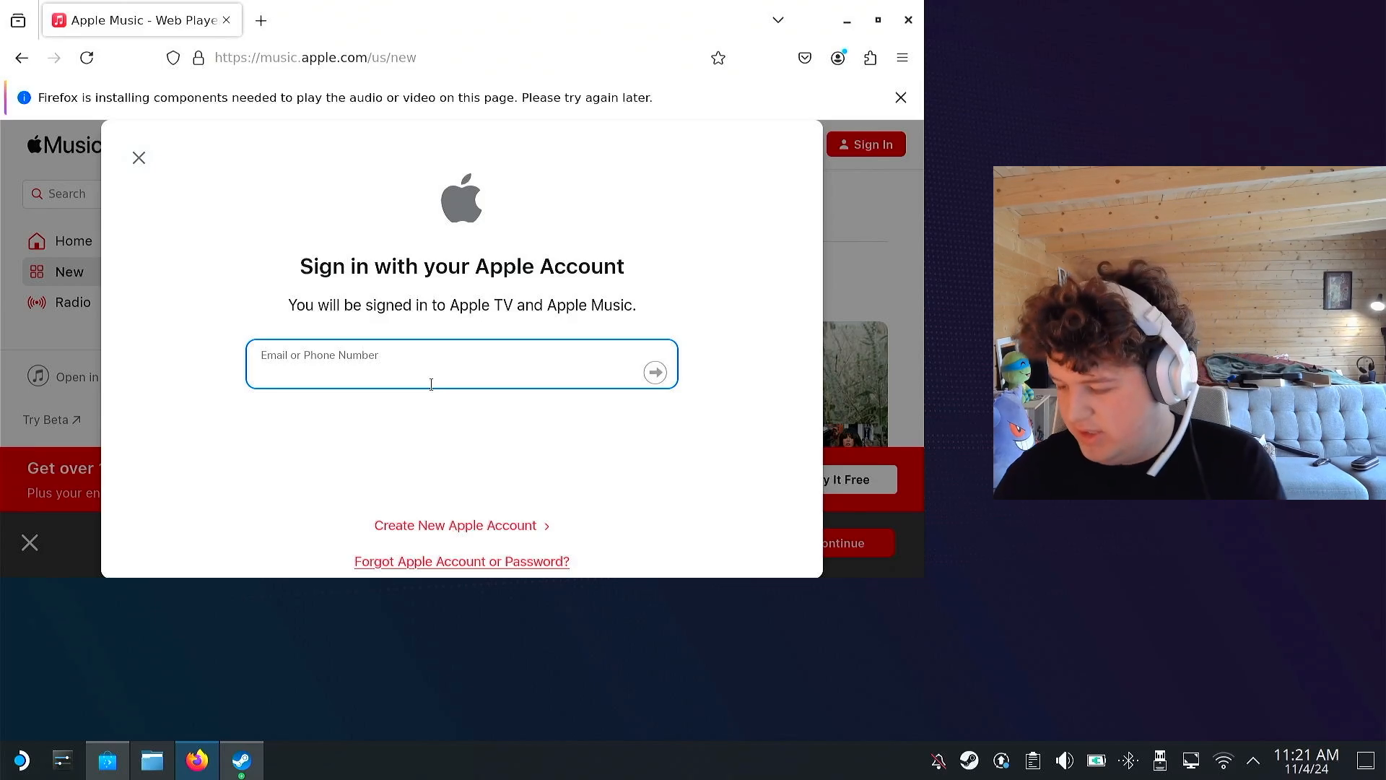
click(442, 364)
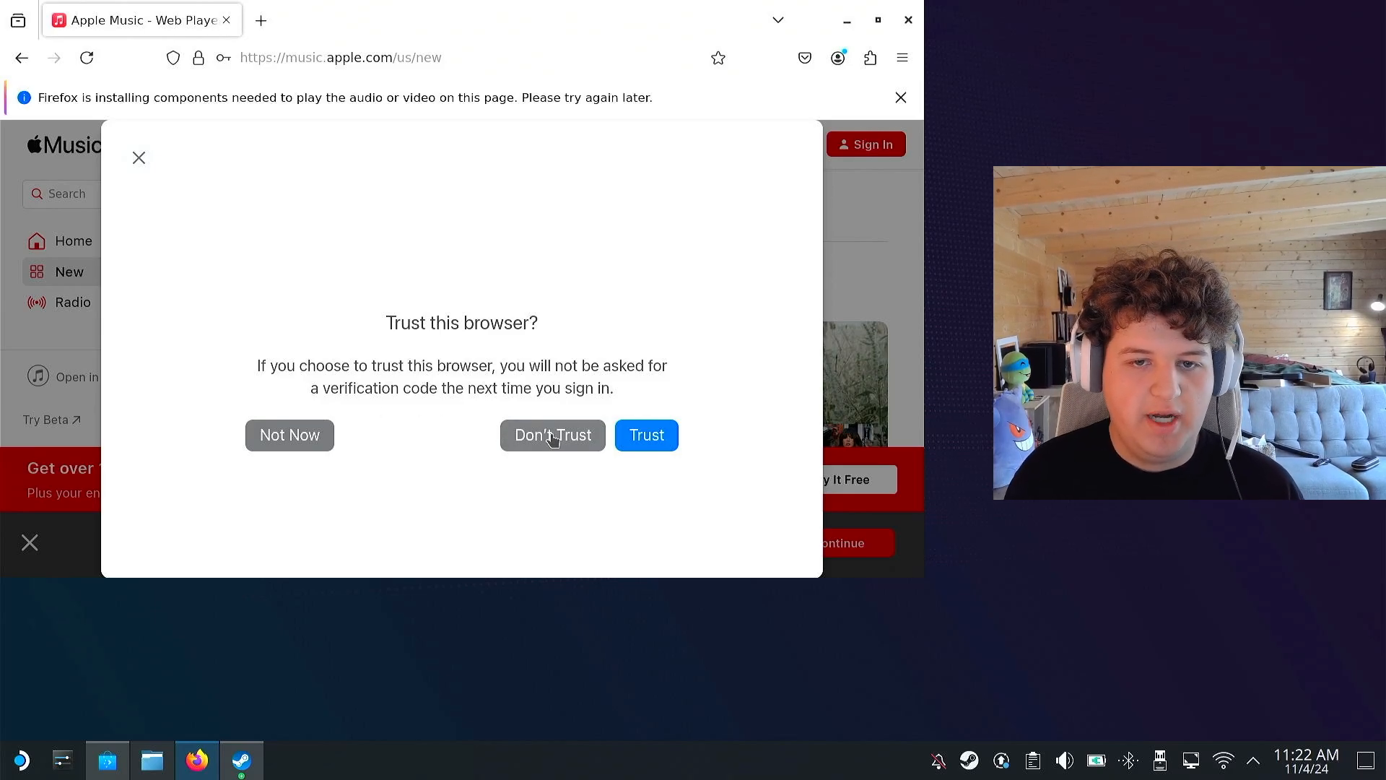
click(647, 434)
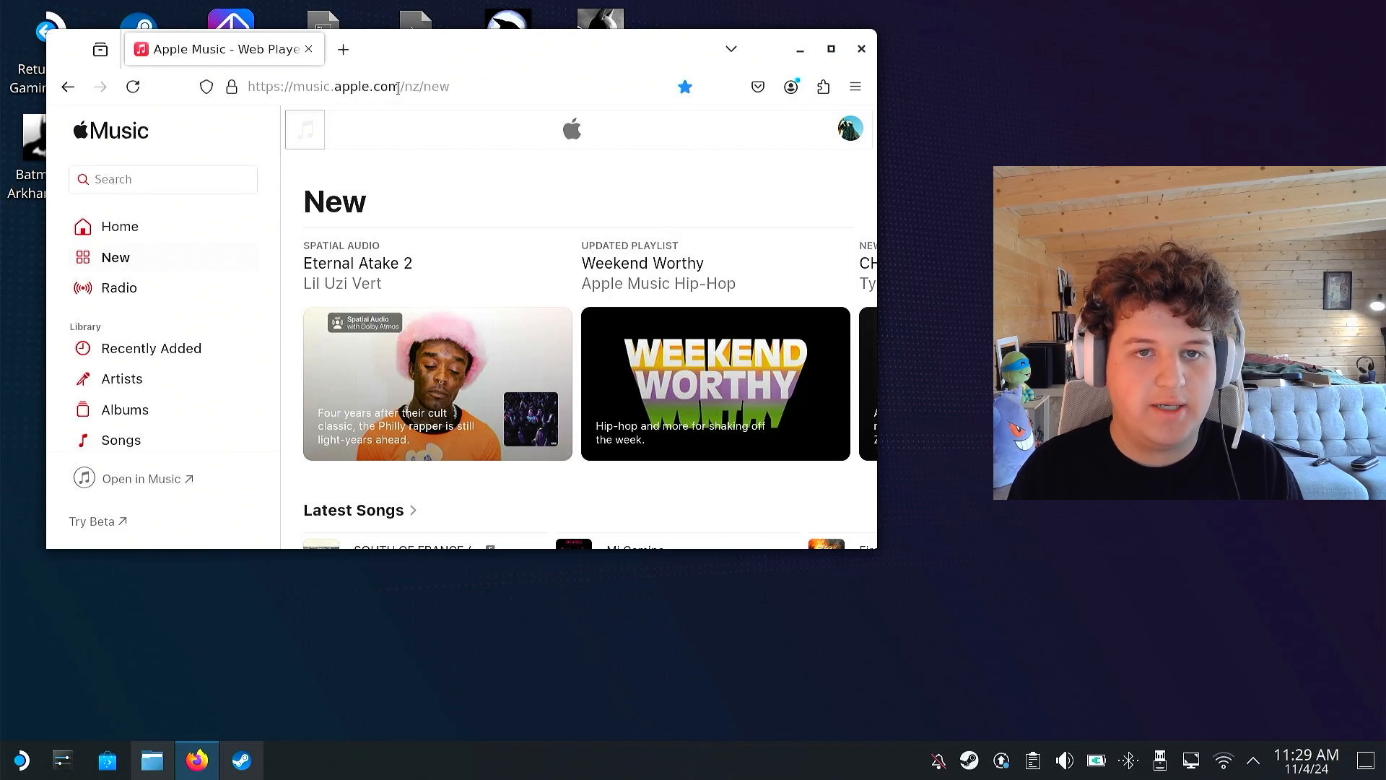
- Copy the music.apple.com address from Firefox's address bar
click(347, 86)
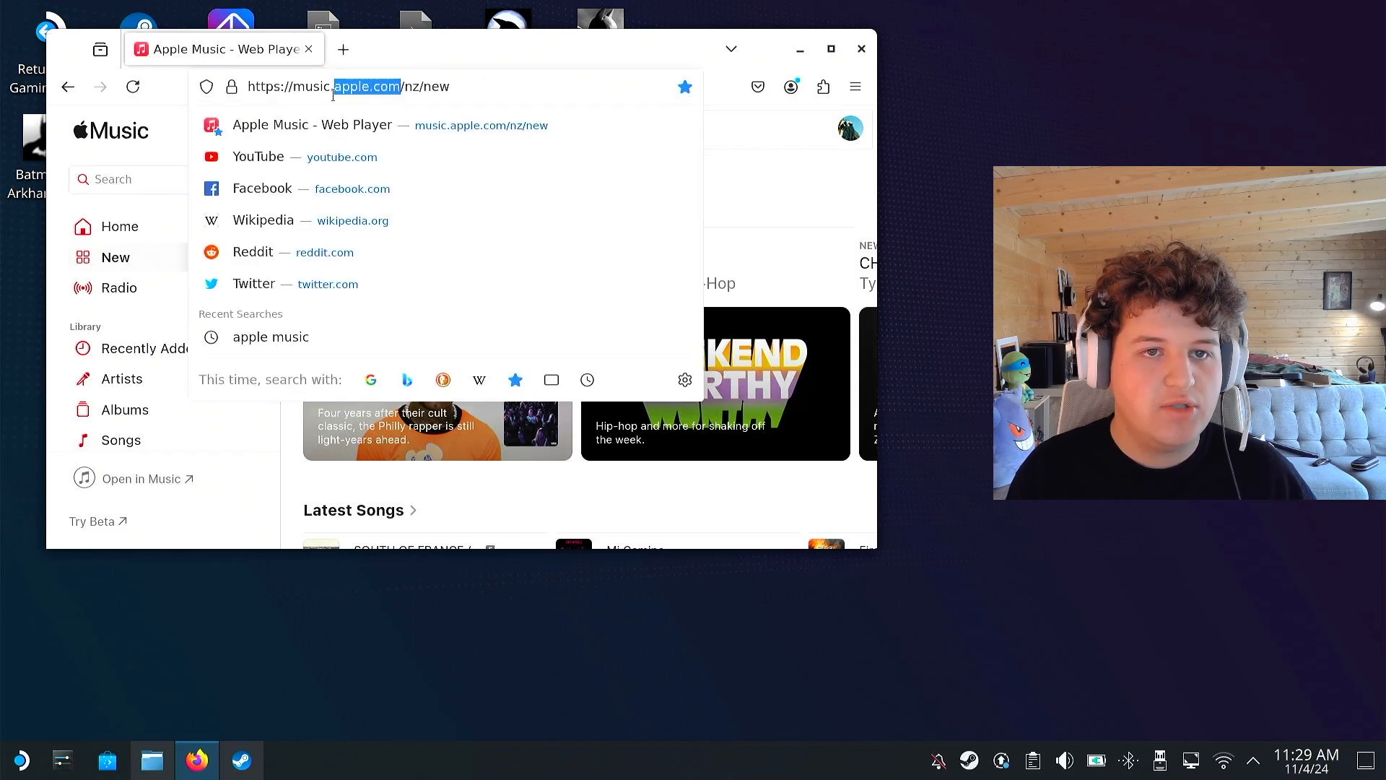
double_click(364, 86)
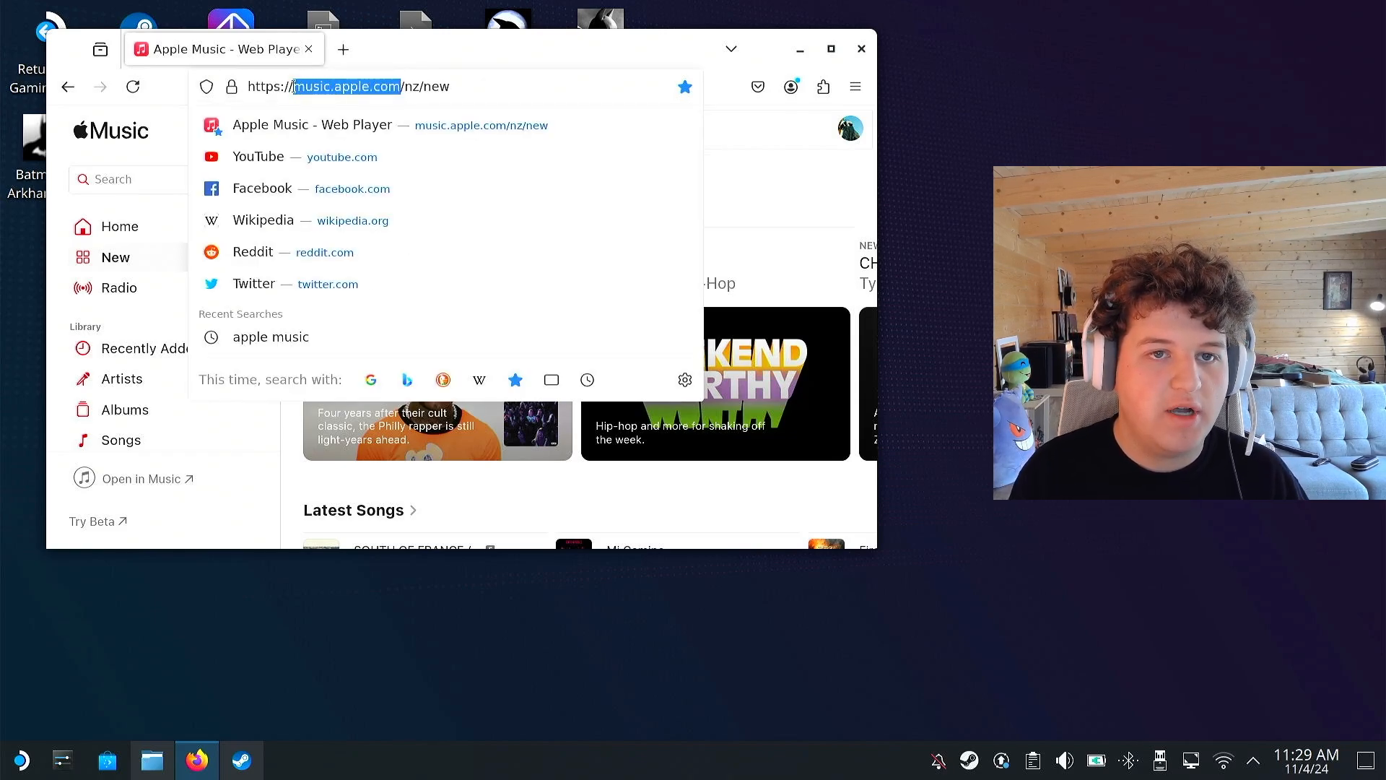
right_click(346, 86)
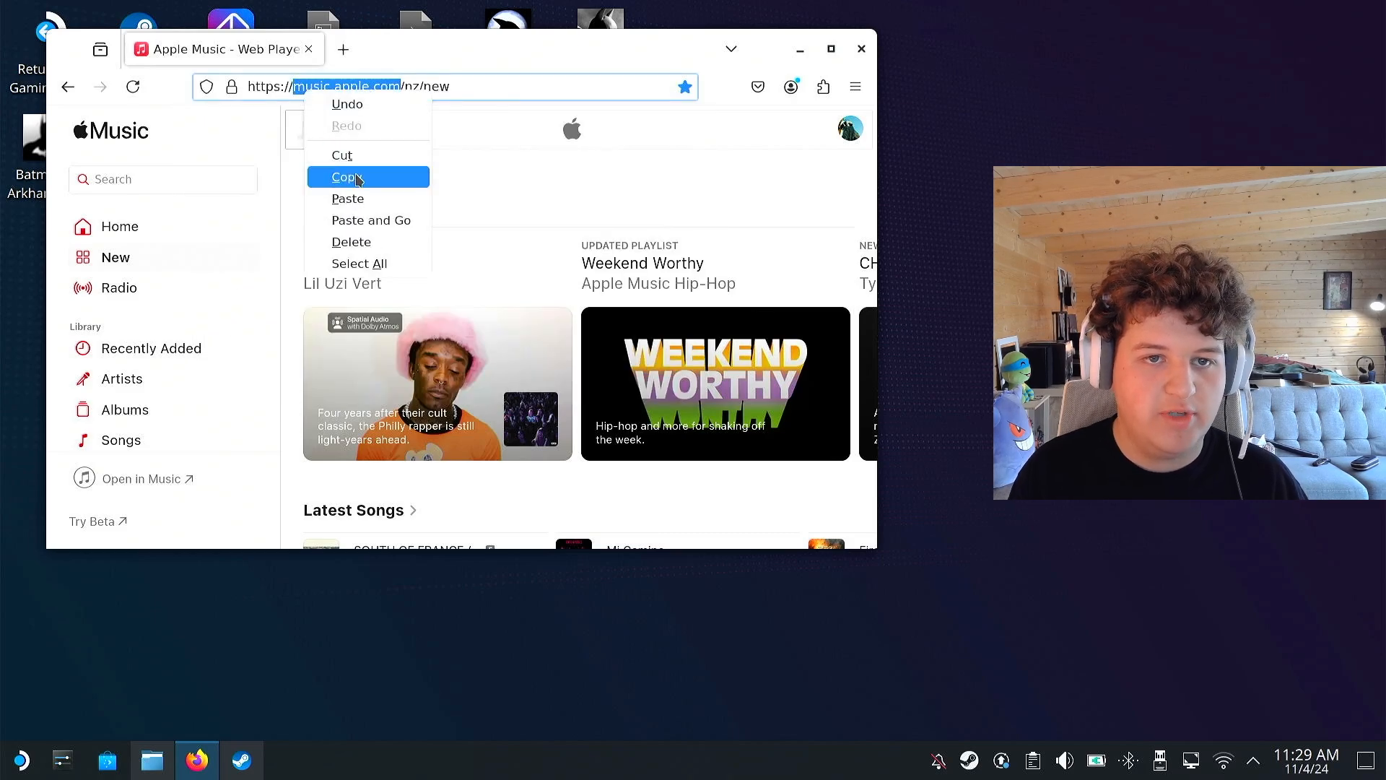
click(346, 177)
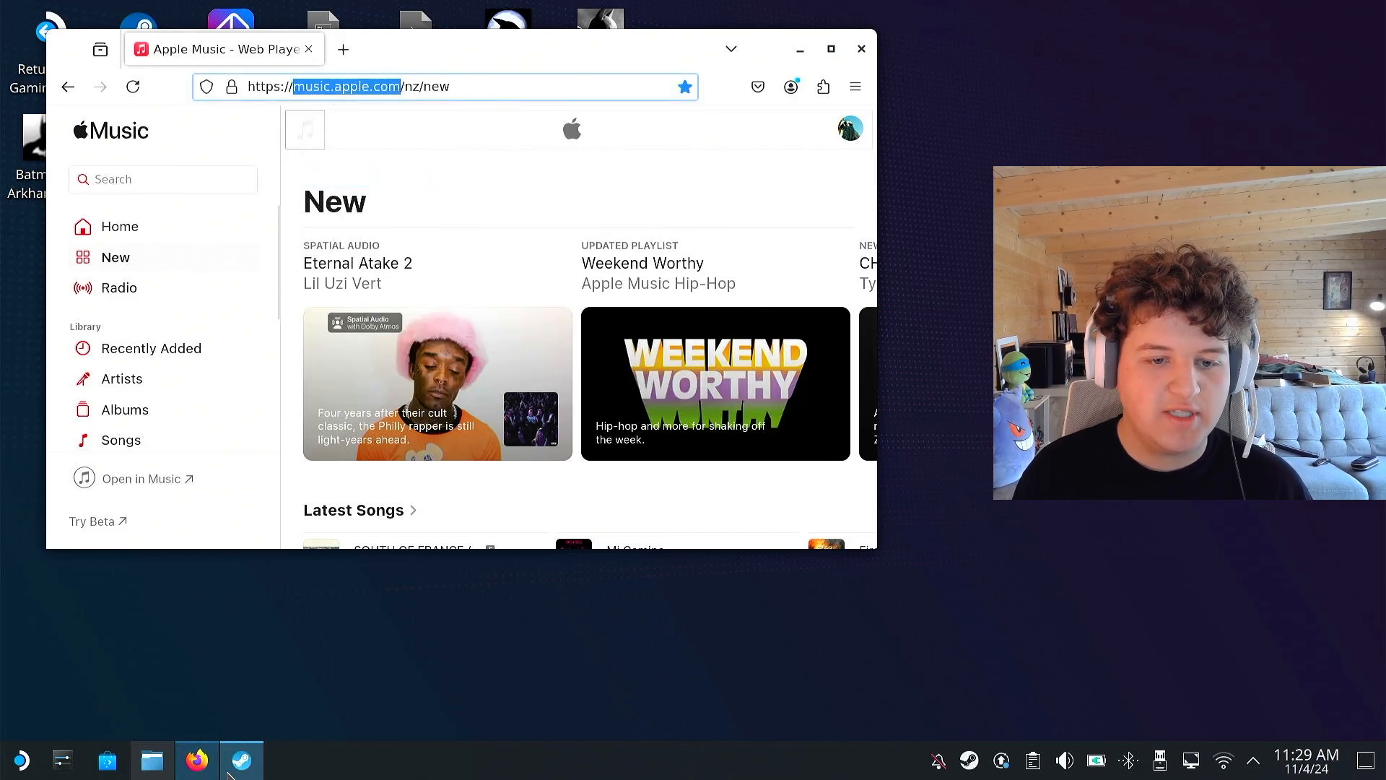
- Open Properties for the Firefox Web Browser shortcut in the Steam library
click(240, 760)
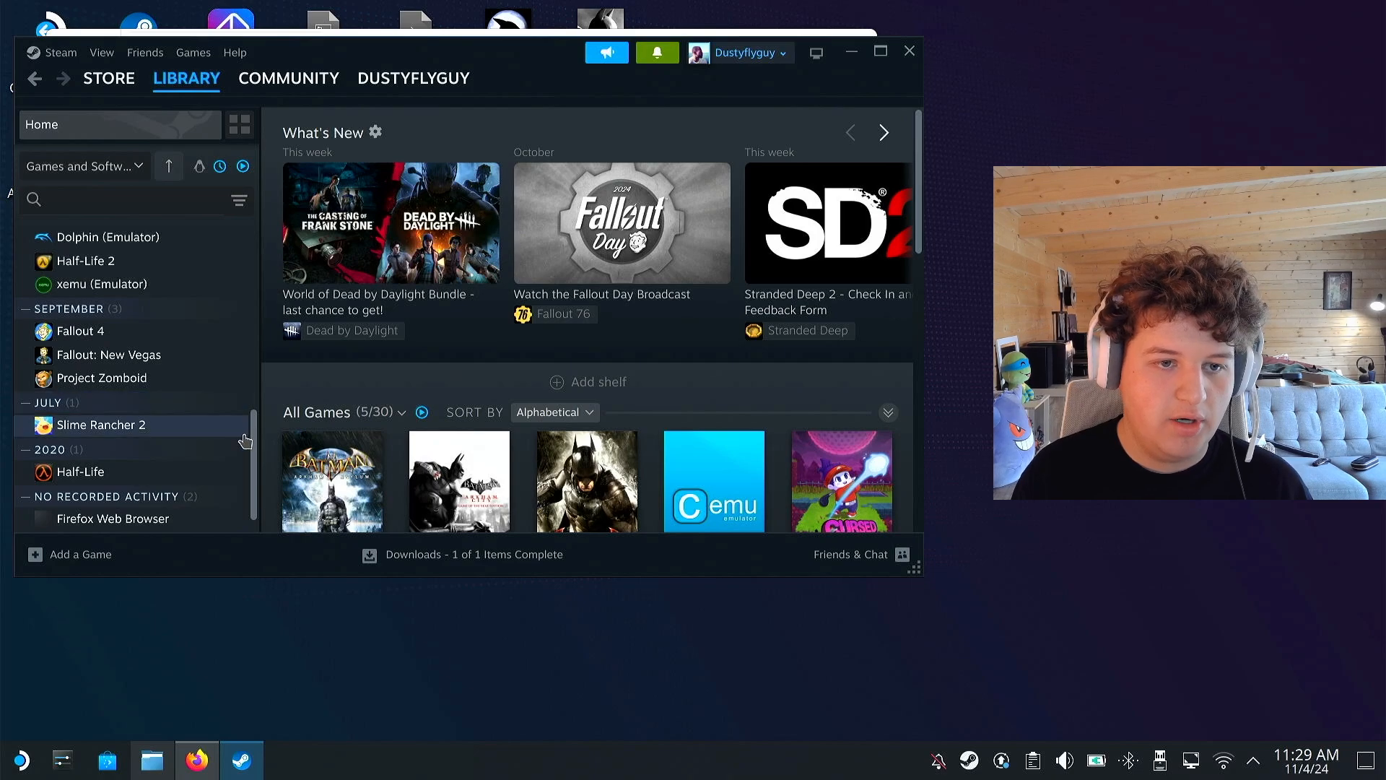
click(112, 518)
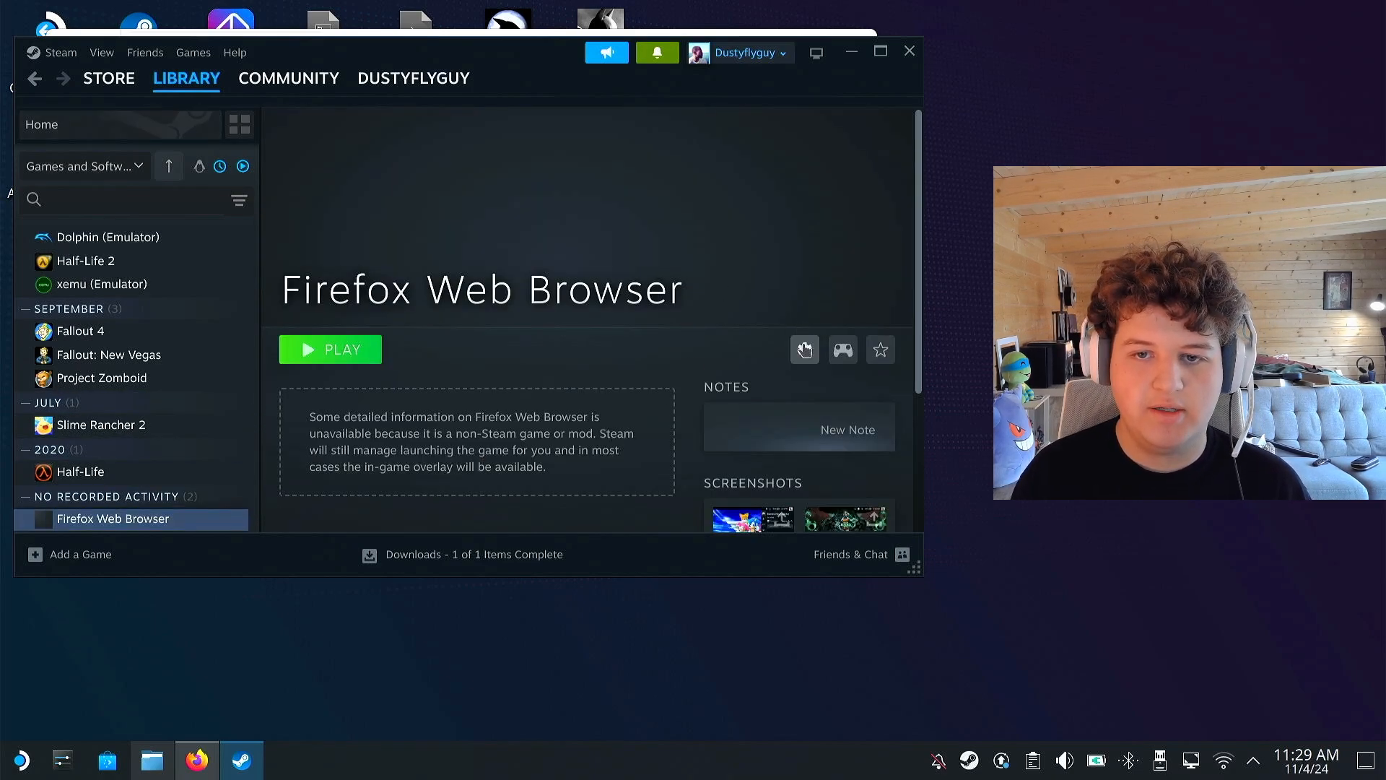
click(804, 349)
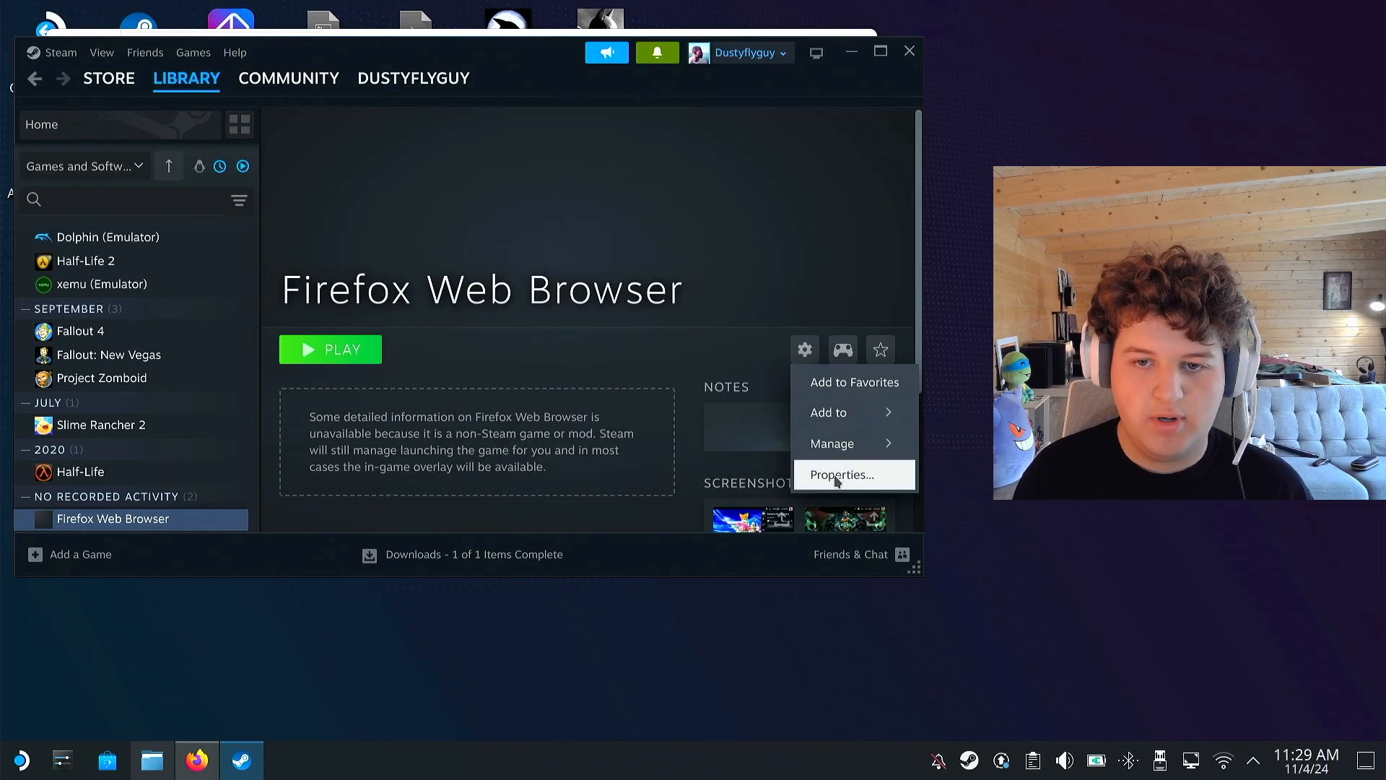
click(840, 473)
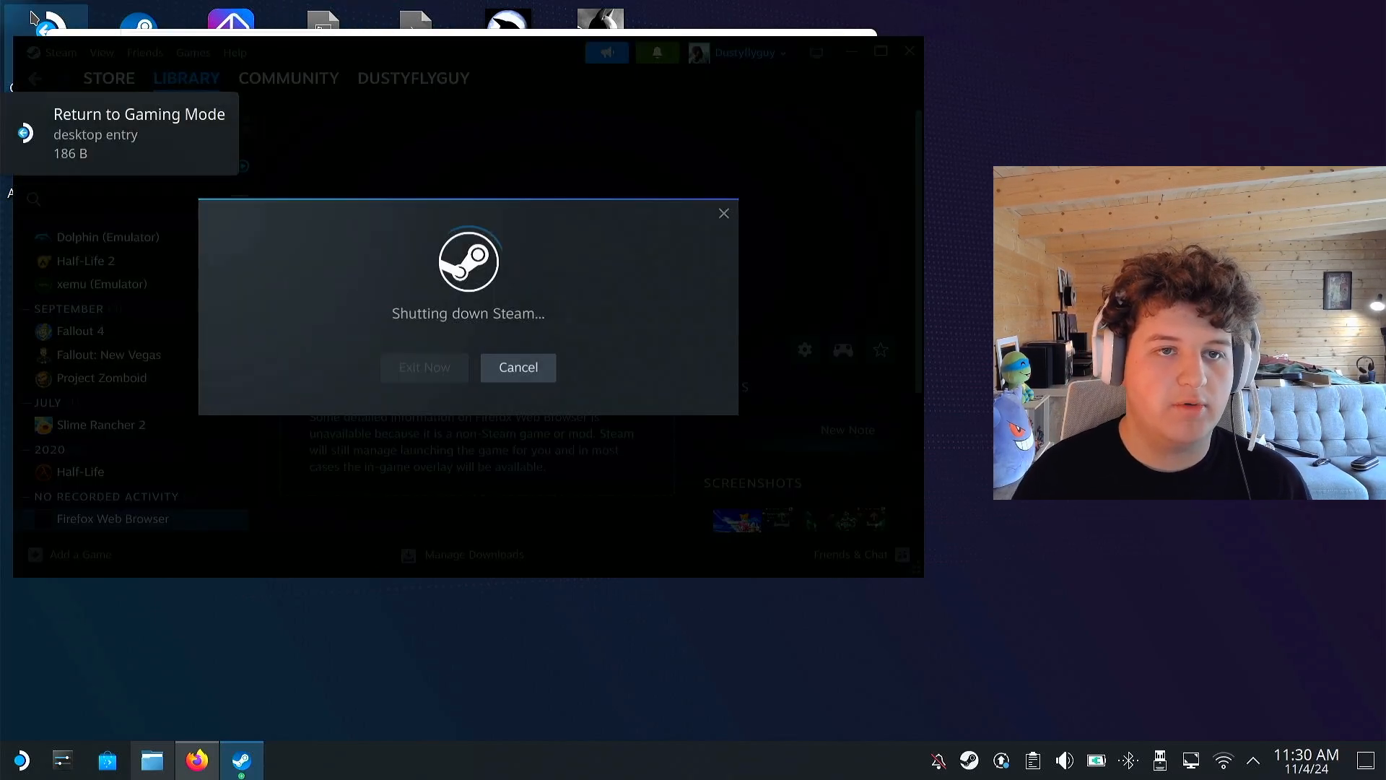
- Back in Gaming Mode, change the Firefox shortcut's name to 'Music'
click(424, 367)
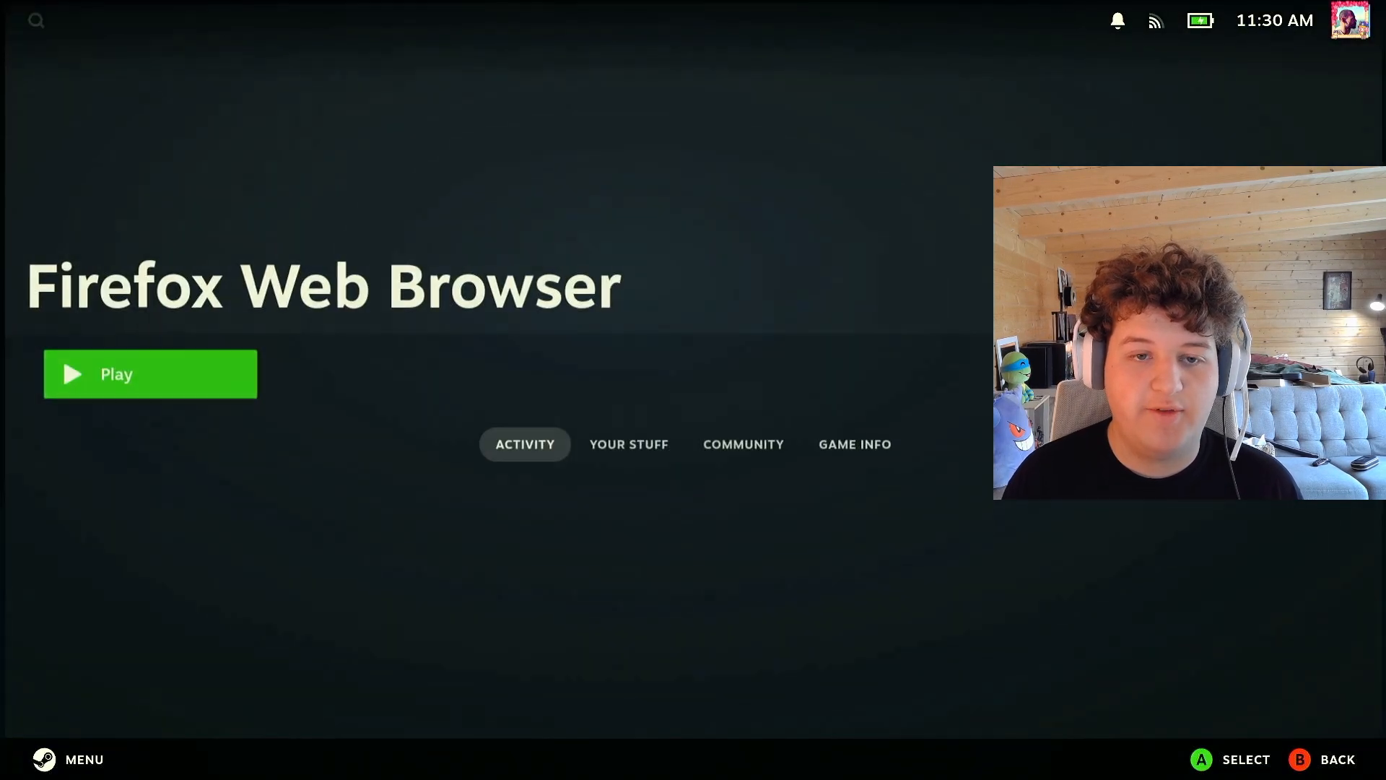
click(150, 373)
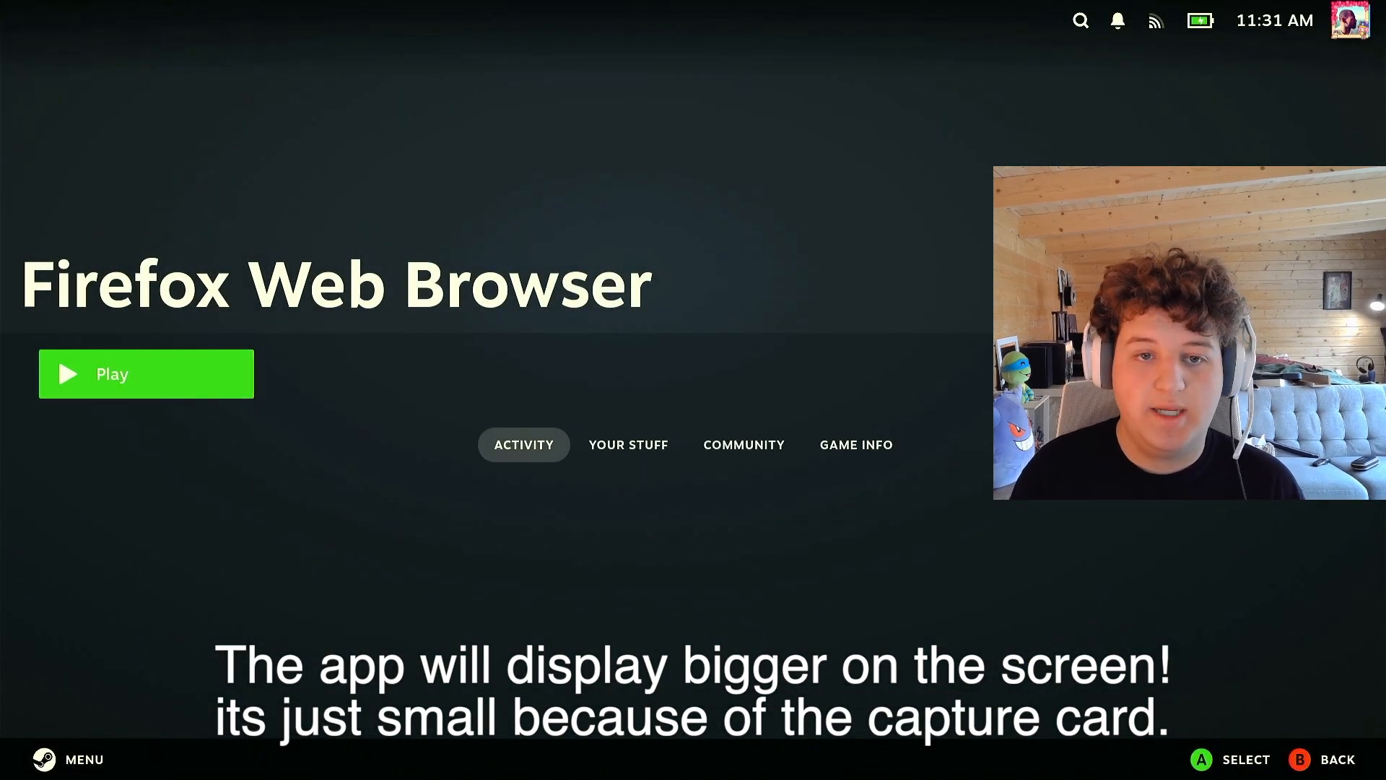
click(146, 373)
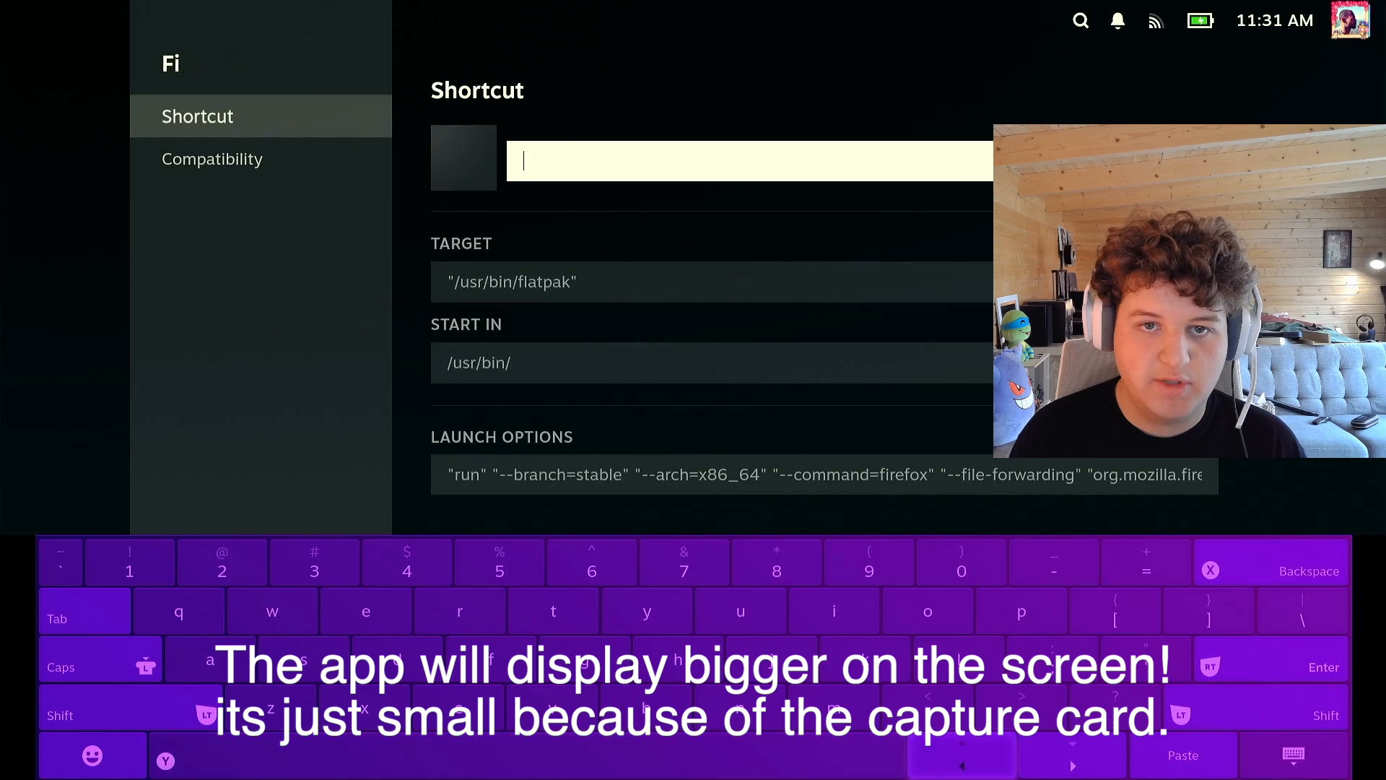
text(Music)
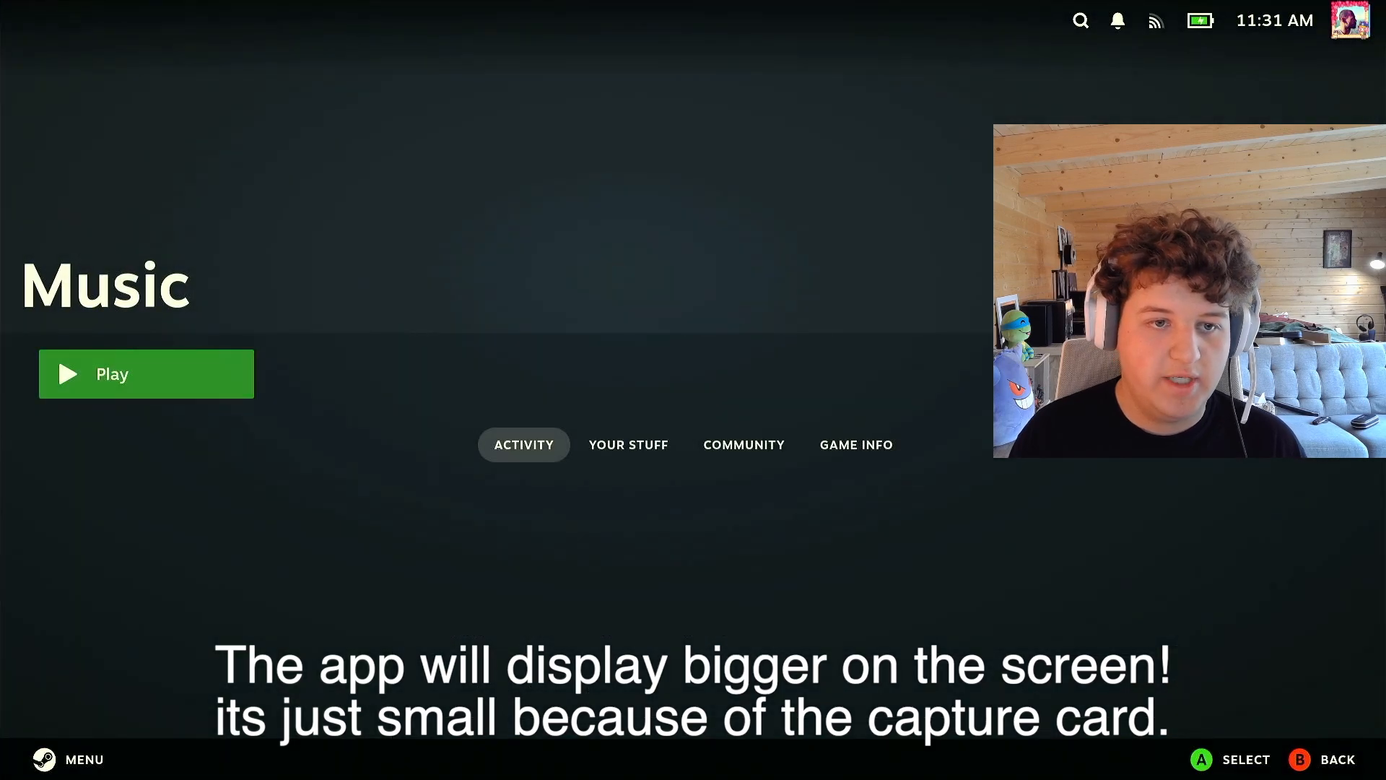
- Launch the Music shortcut and play F*CK SWAG by Nettspend from Recently Played
click(145, 373)
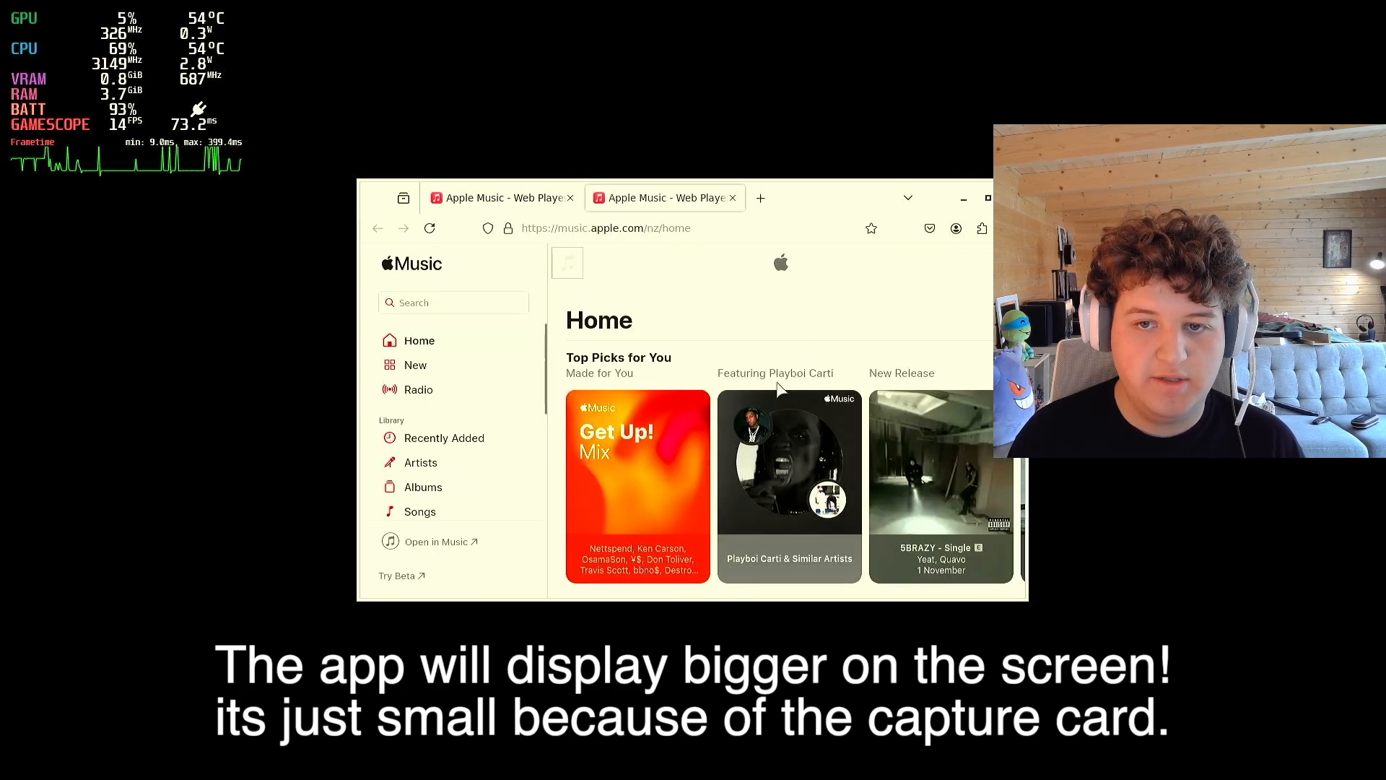
mouse_move(826, 356)
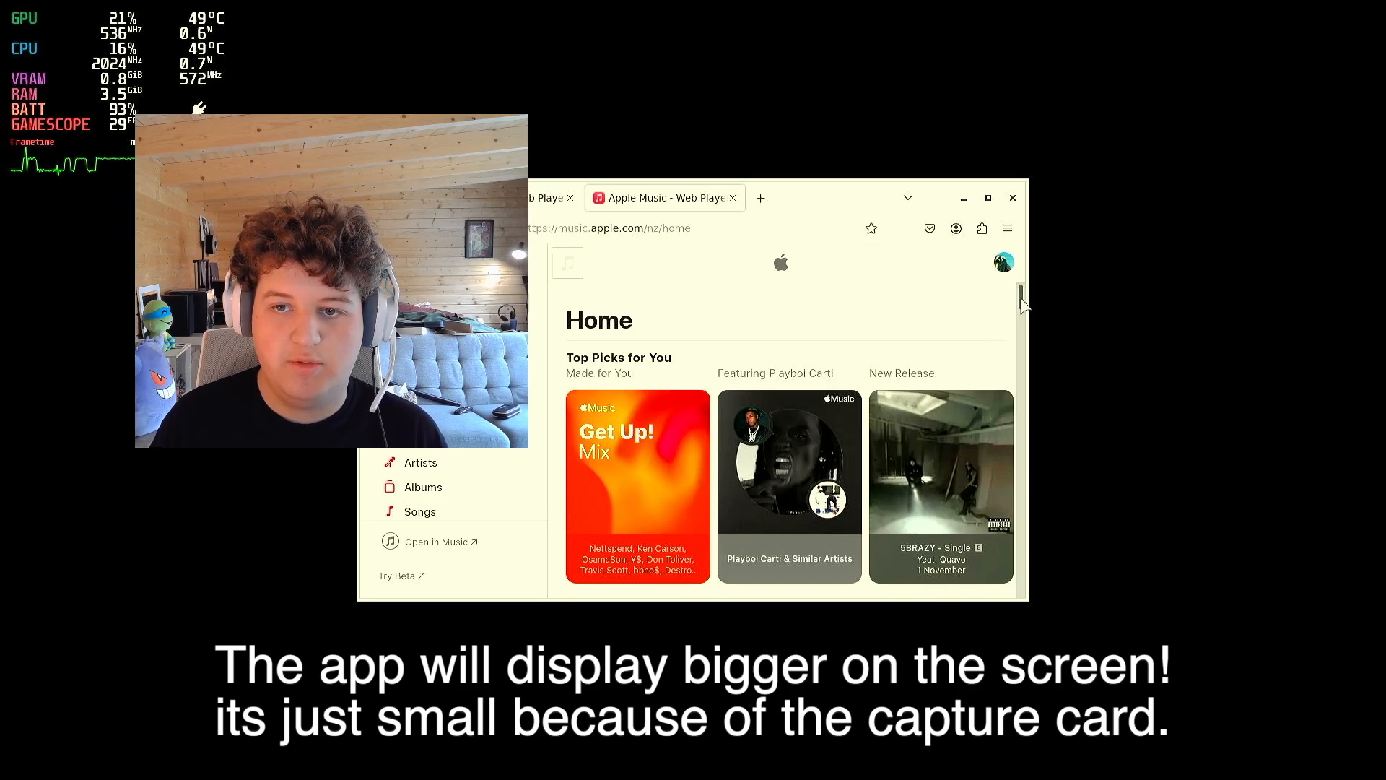
scroll(down, 3)
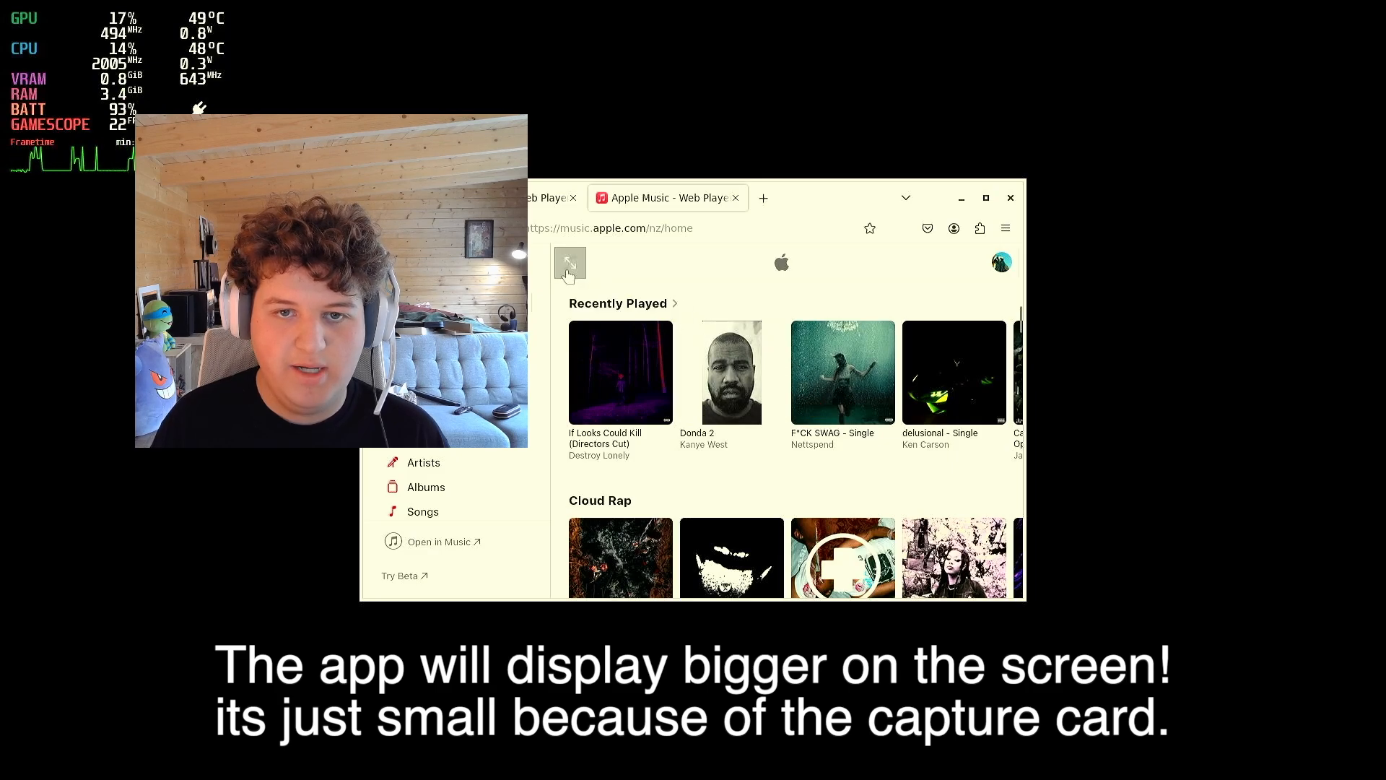
click(842, 371)
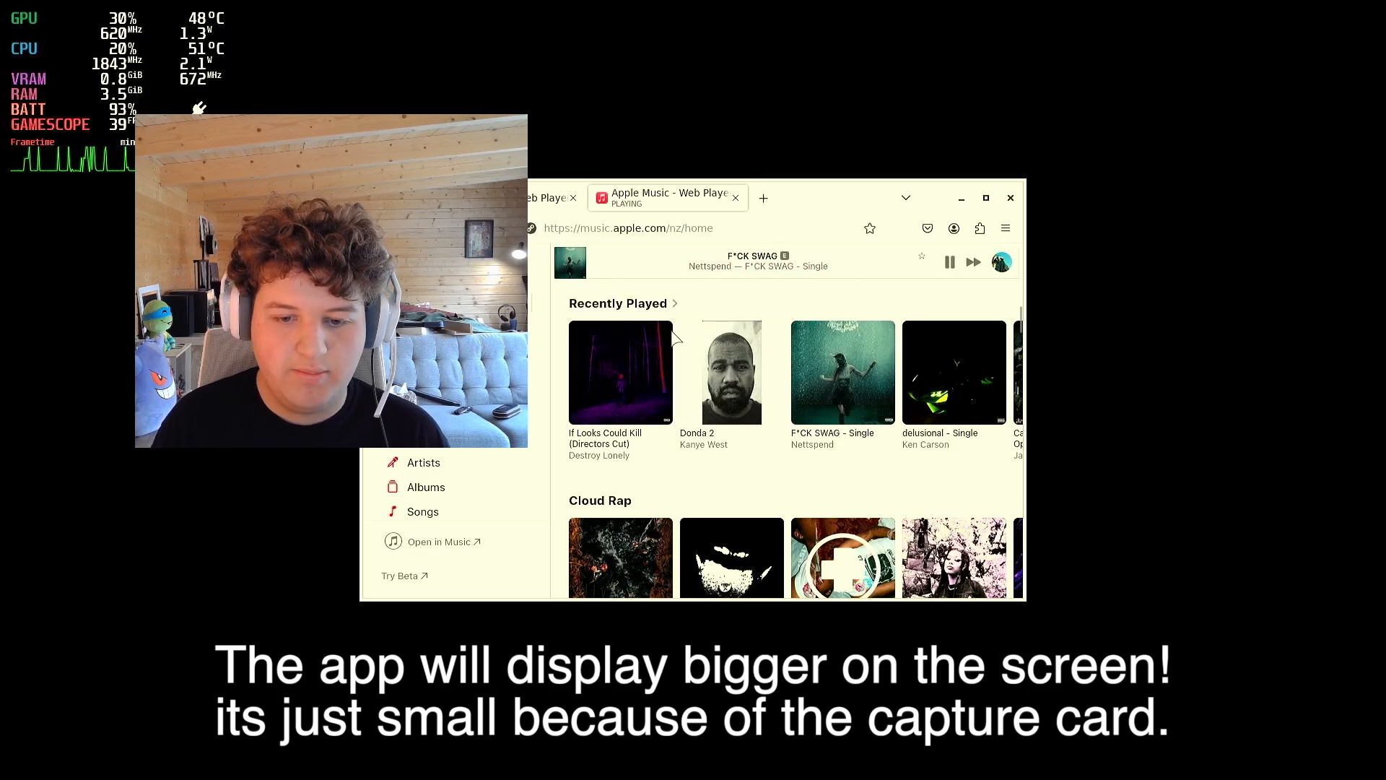